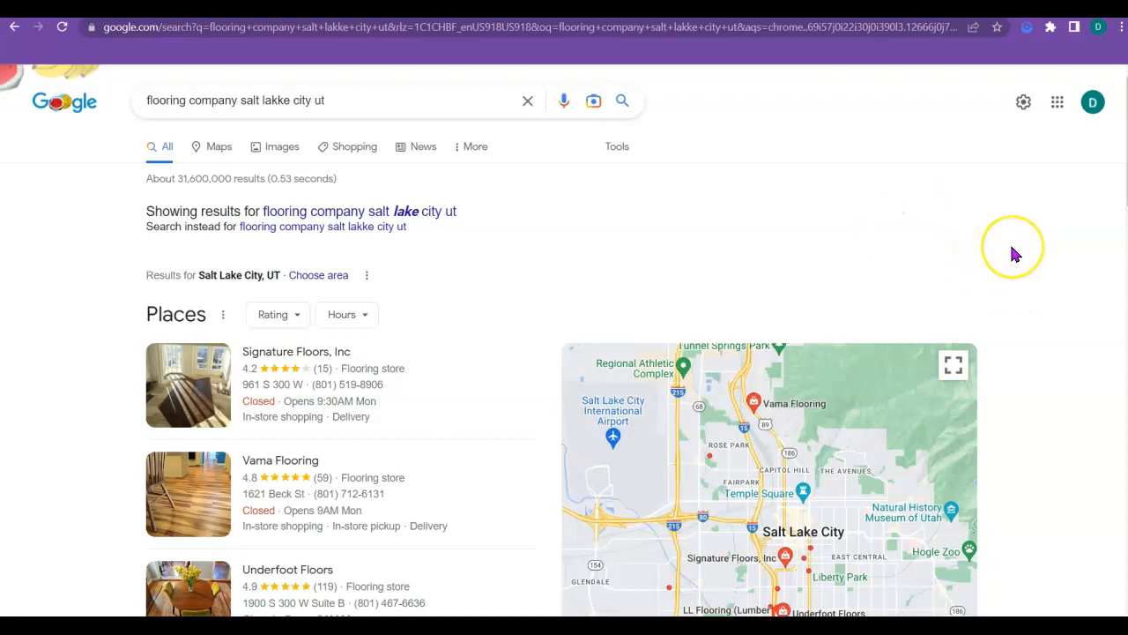
Step: Scroll down the Google results past Expertise.com, Houzz, Angie's List, Yelp and FlooringStores.com listings
{"action": "scroll", "scroll_direction": "down", "scroll_amount": 3}
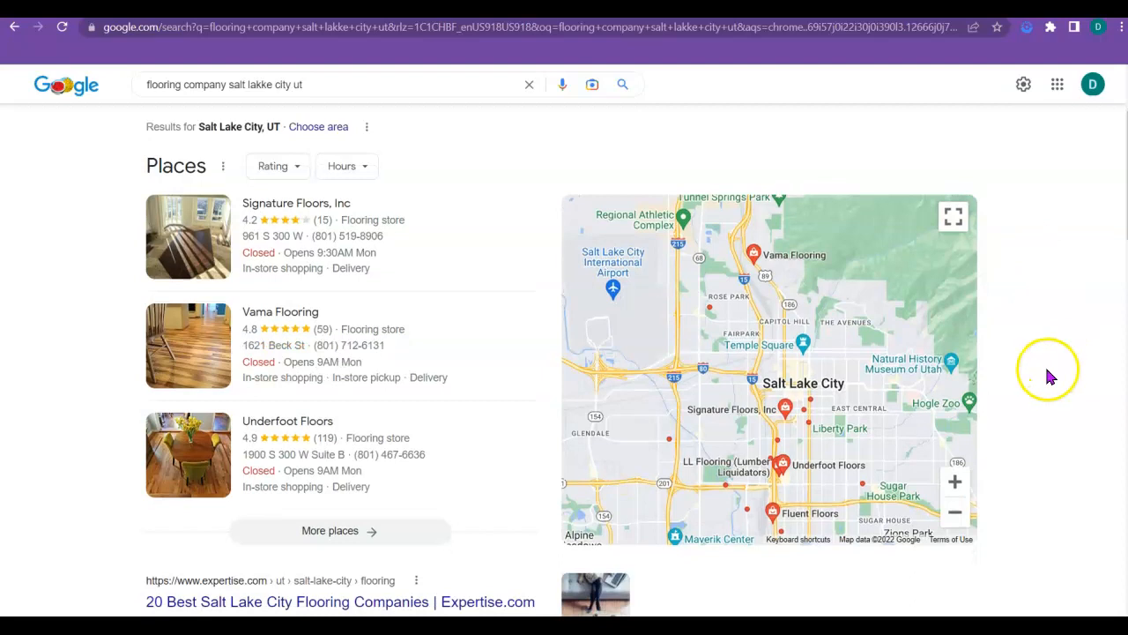
{"action": "mouse_move", "coordinate": [89, 203]}
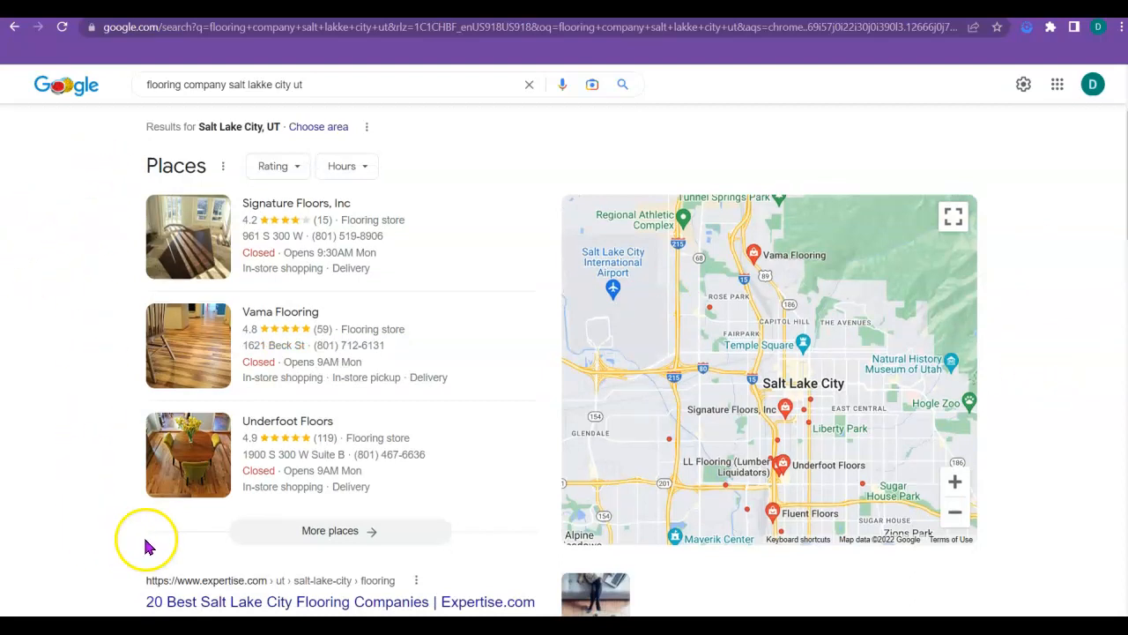
{"action": "mouse_move", "coordinate": [106, 484]}
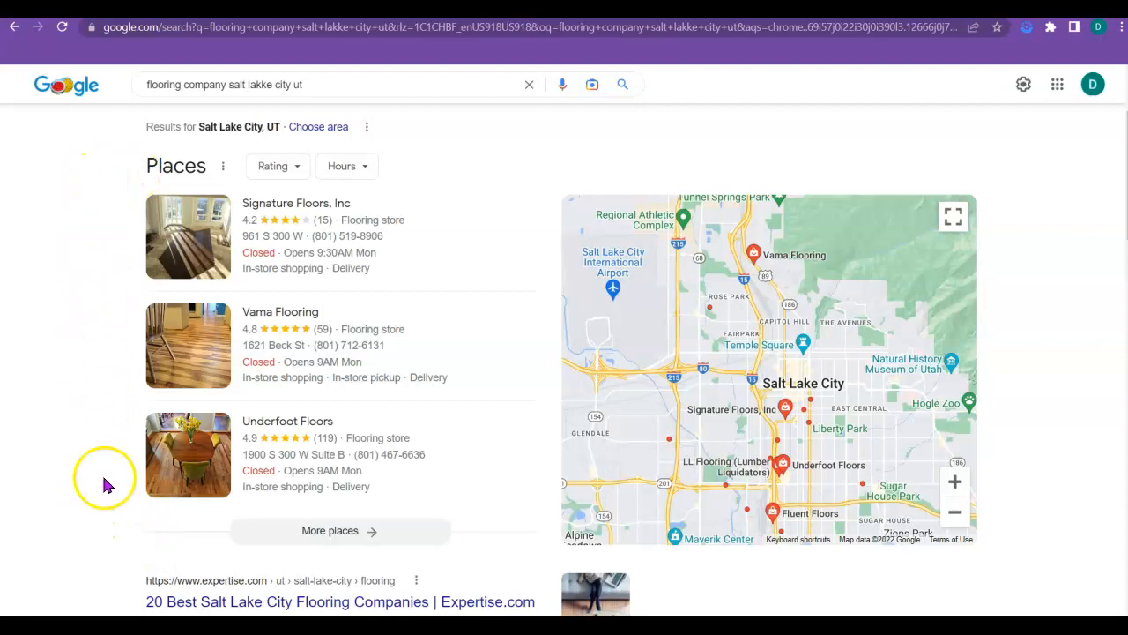
{"action": "mouse_move", "coordinate": [111, 508]}
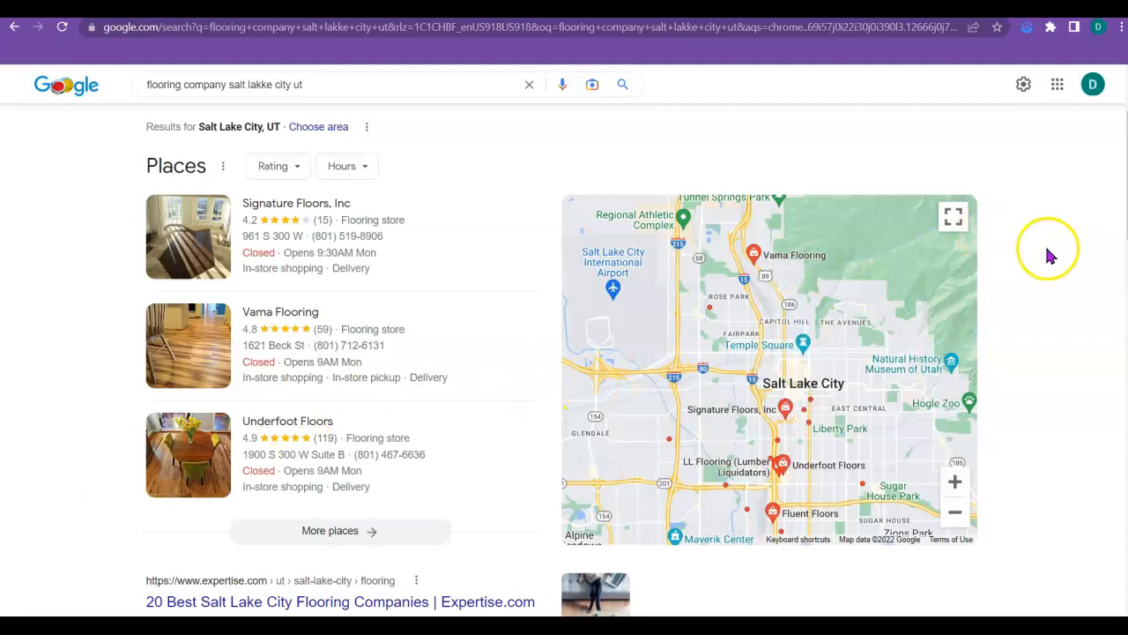
{"action": "mouse_move", "coordinate": [1043, 254]}
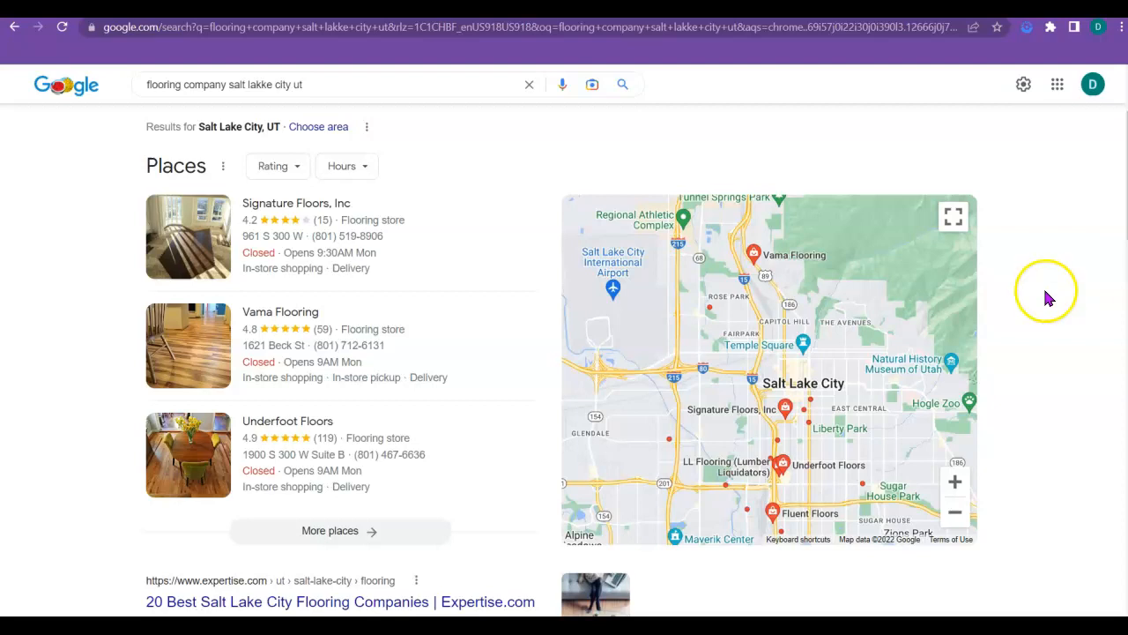
{"action": "mouse_move", "coordinate": [1049, 331]}
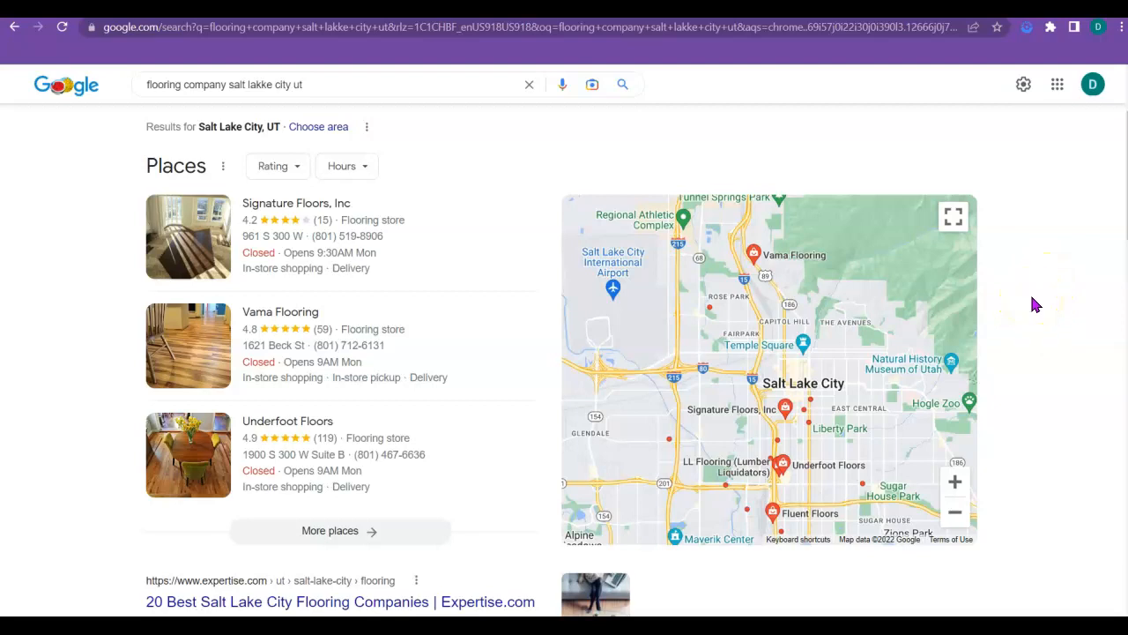
{"action": "scroll", "scroll_direction": "down", "scroll_amount": 3}
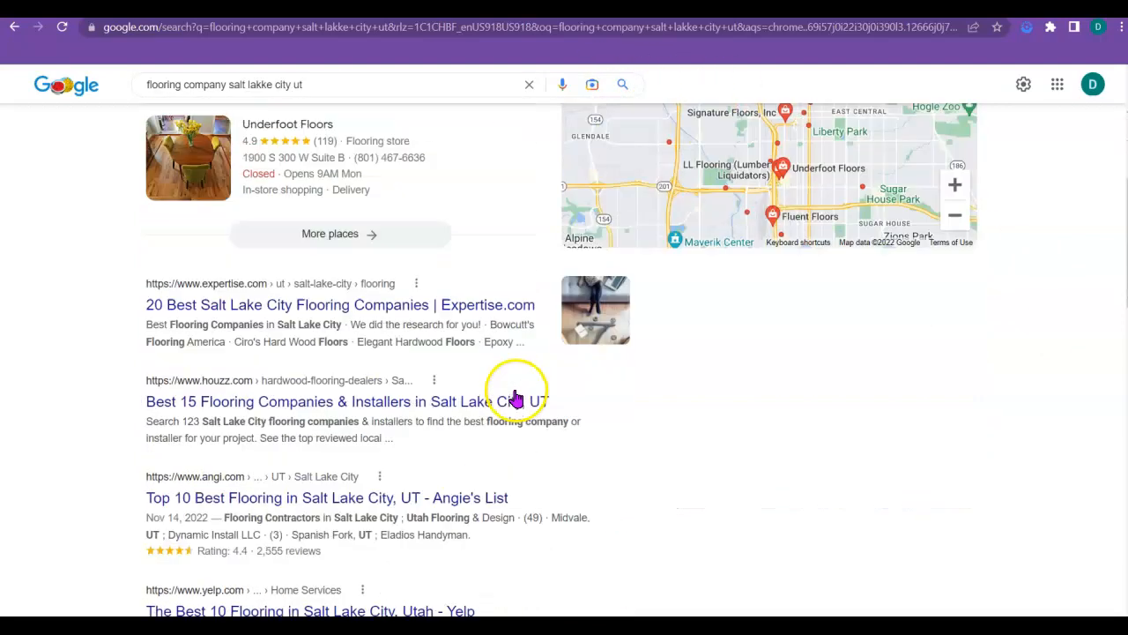
{"action": "scroll", "scroll_direction": "down", "scroll_amount": 3}
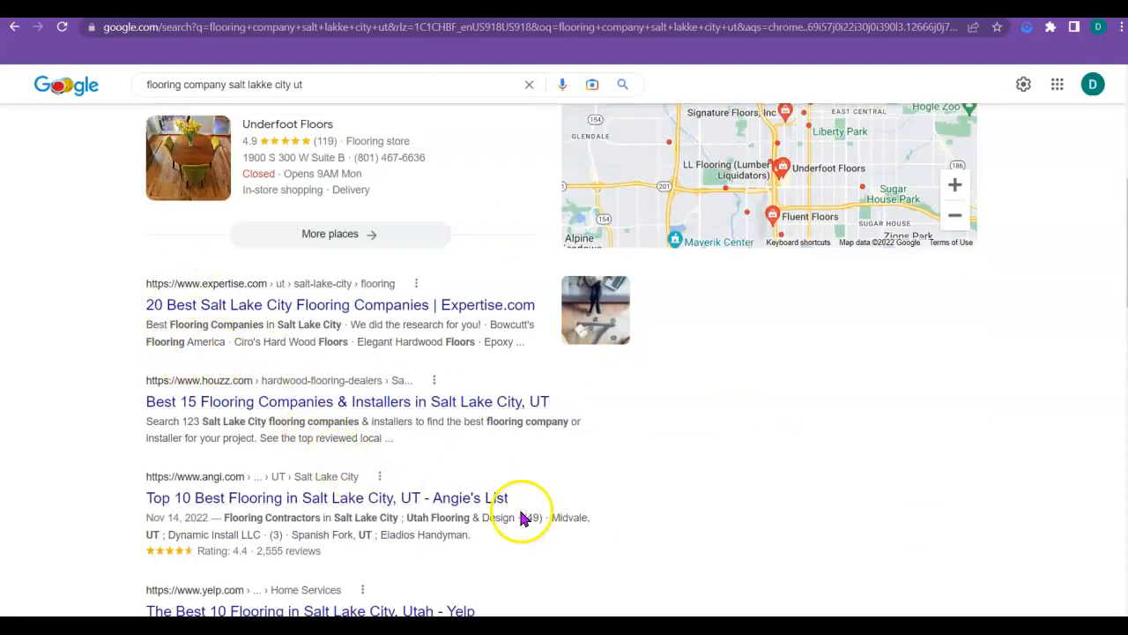
{"action": "scroll", "scroll_direction": "down", "scroll_amount": 3}
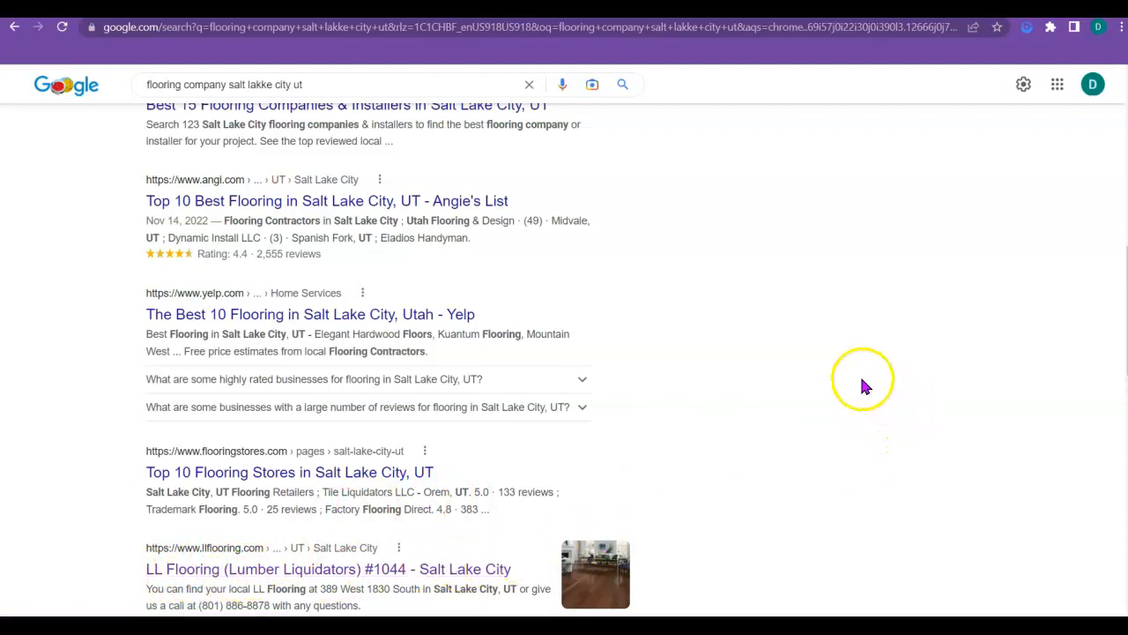
{"action": "mouse_move", "coordinate": [684, 215]}
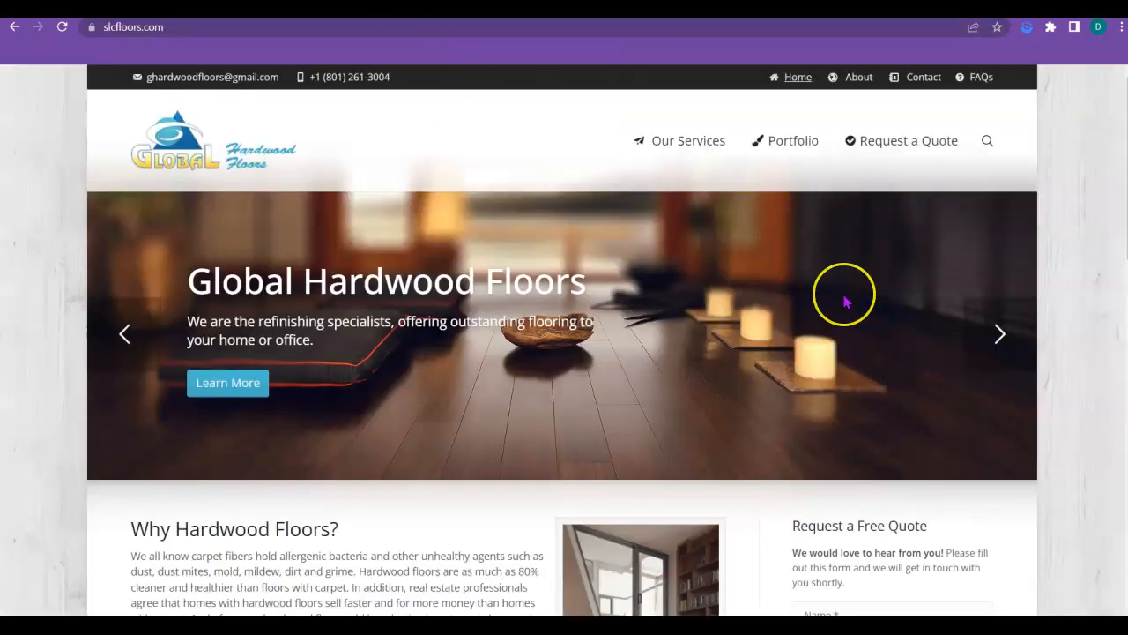
{"action": "scroll", "scroll_direction": "down", "scroll_amount": 3}
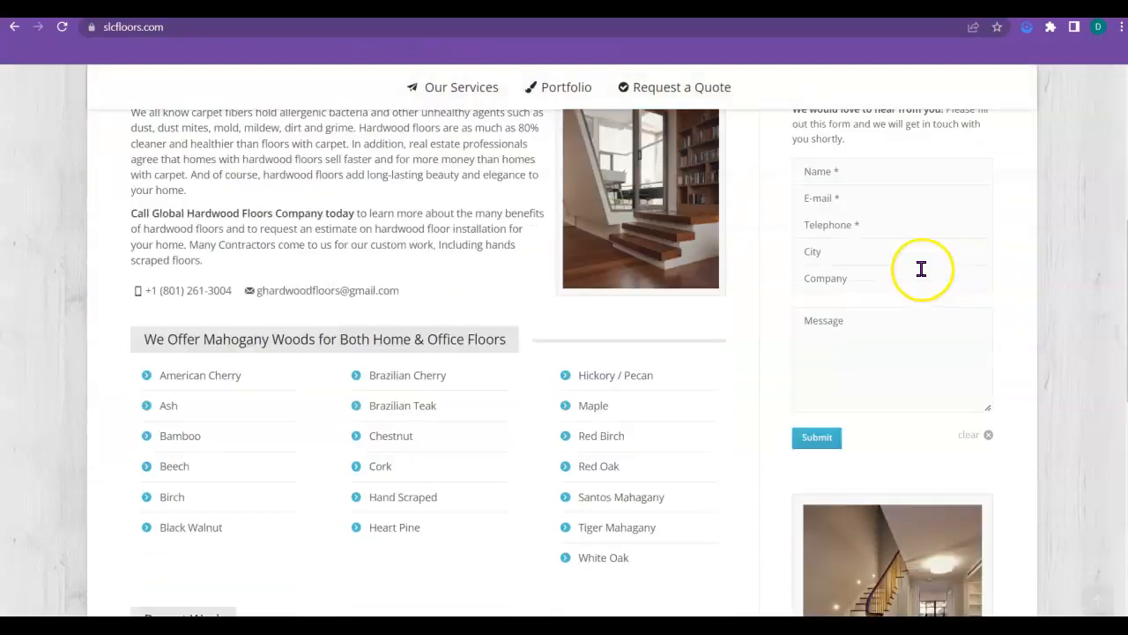
{"action": "scroll", "scroll_direction": "down", "scroll_amount": 3}
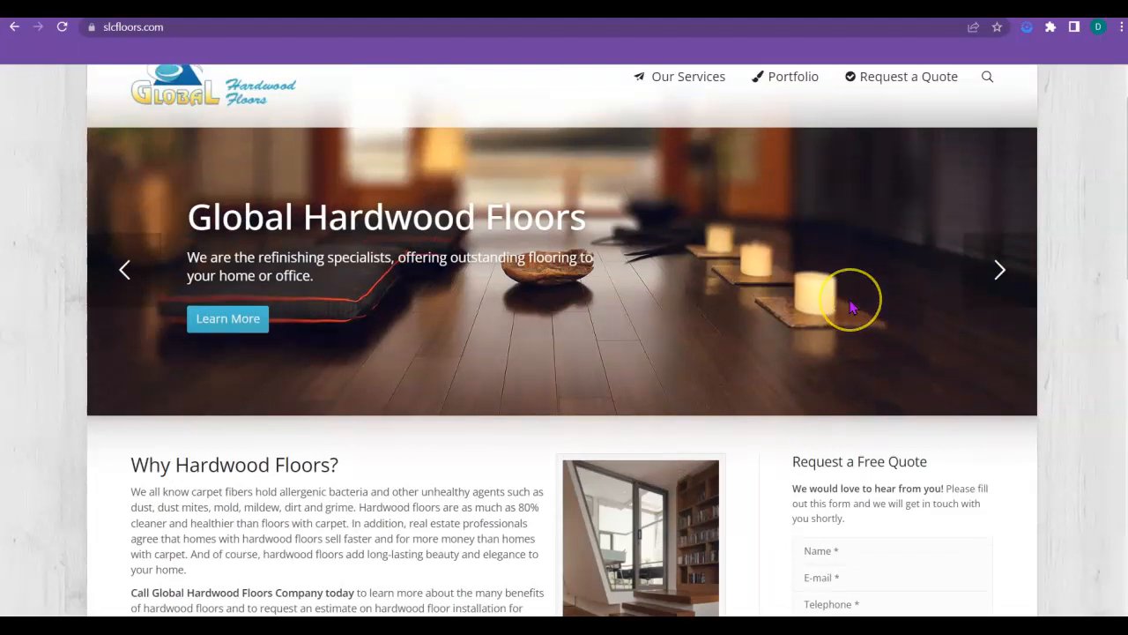
{"action": "mouse_move", "coordinate": [712, 310]}
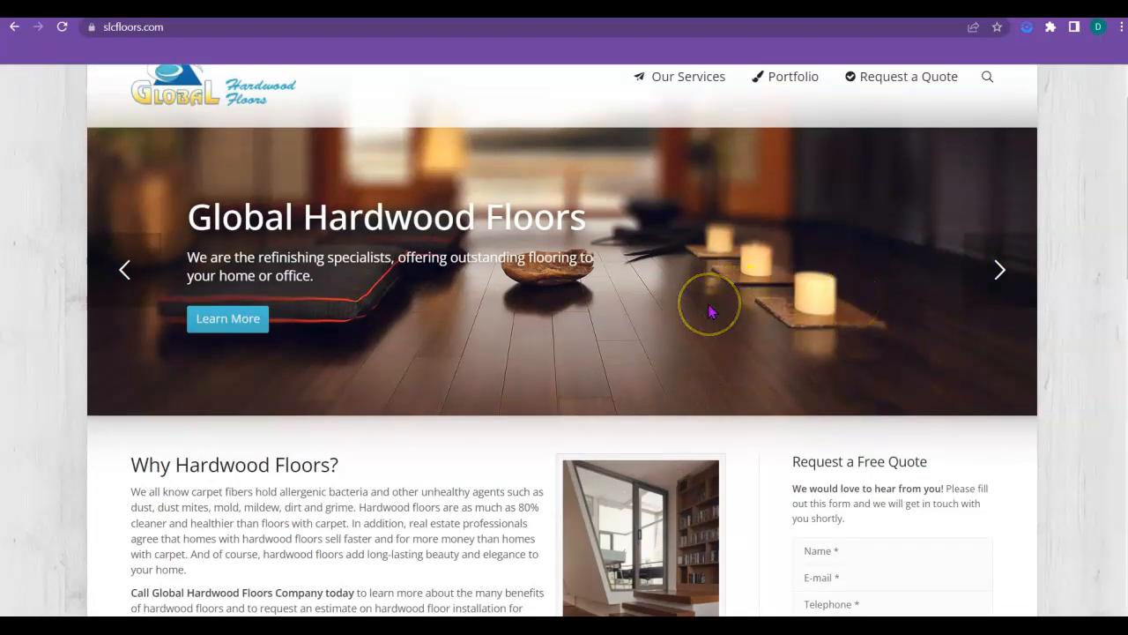
{"action": "mouse_move", "coordinate": [752, 303]}
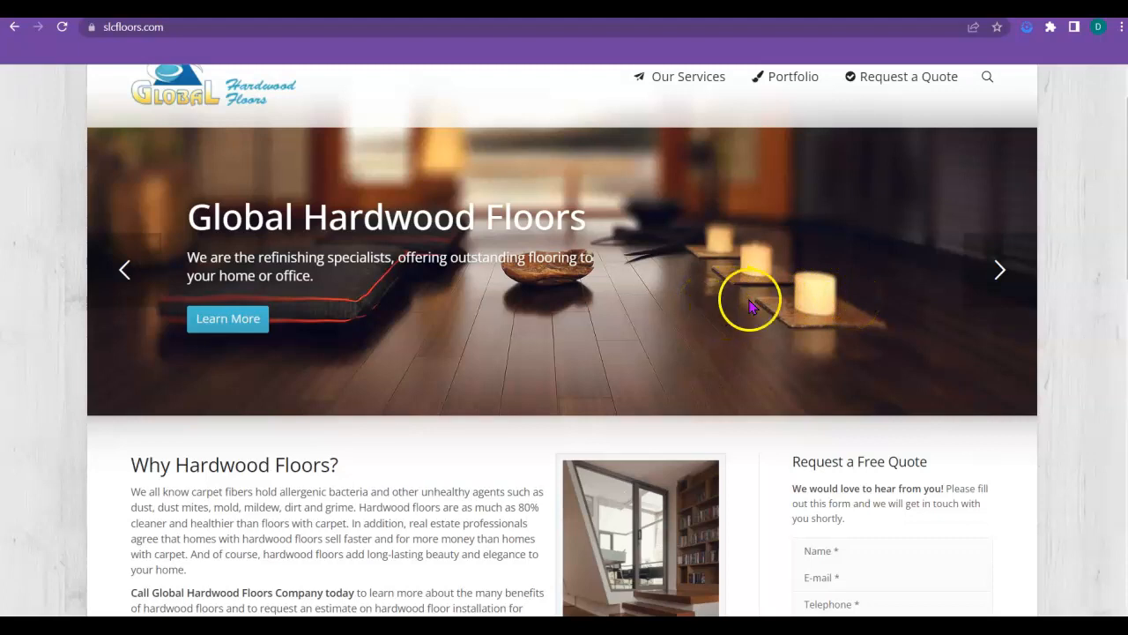
{"action": "mouse_move", "coordinate": [673, 280]}
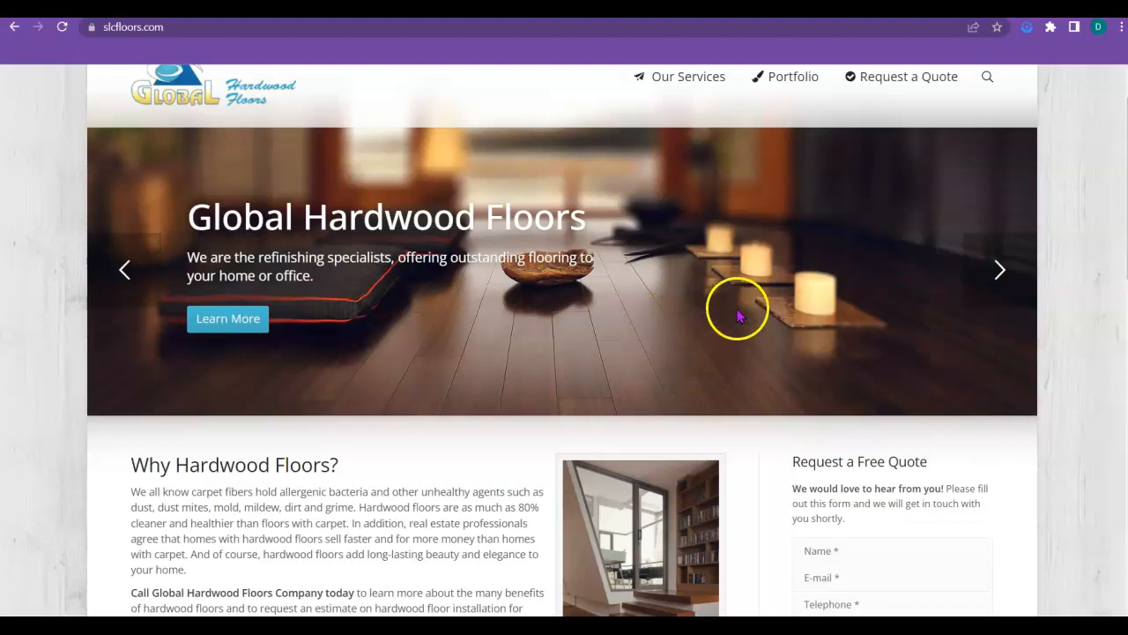
{"action": "mouse_move", "coordinate": [677, 303]}
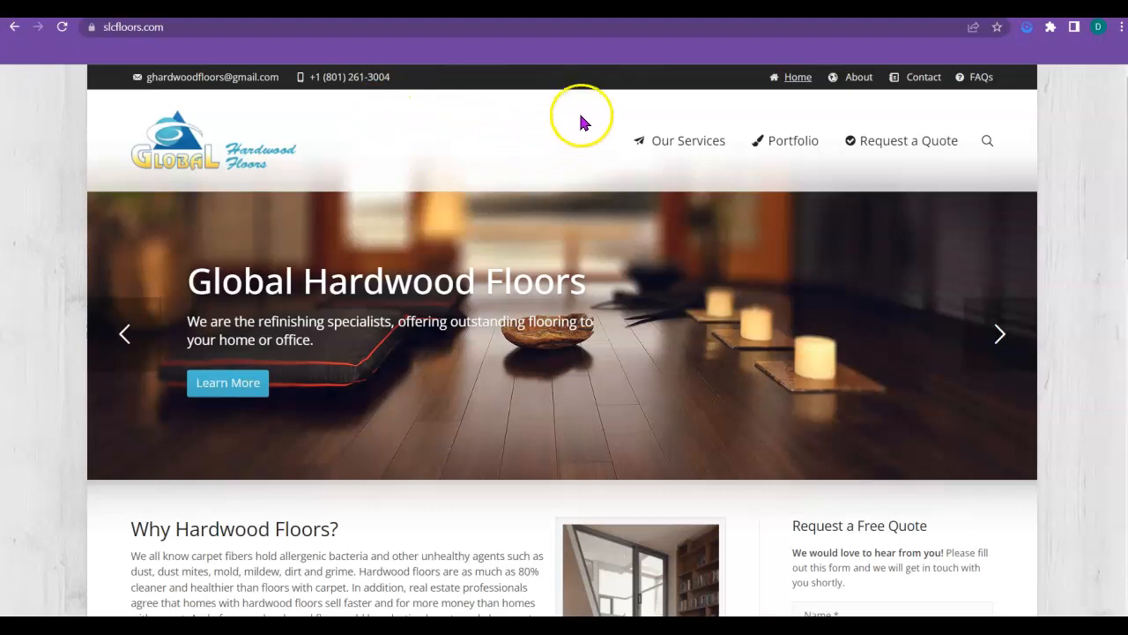
{"action": "mouse_move", "coordinate": [590, 131]}
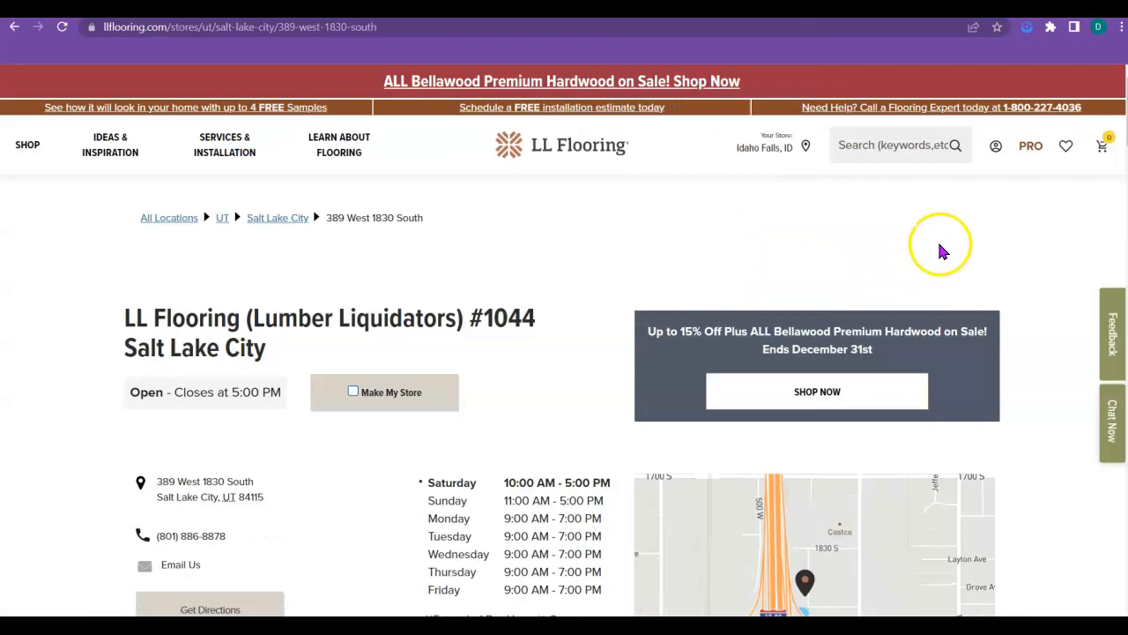
Step: Scroll through the LL Flooring #1044 store page's address, hours, map and services, then back up
{"action": "scroll", "scroll_direction": "down", "scroll_amount": 3}
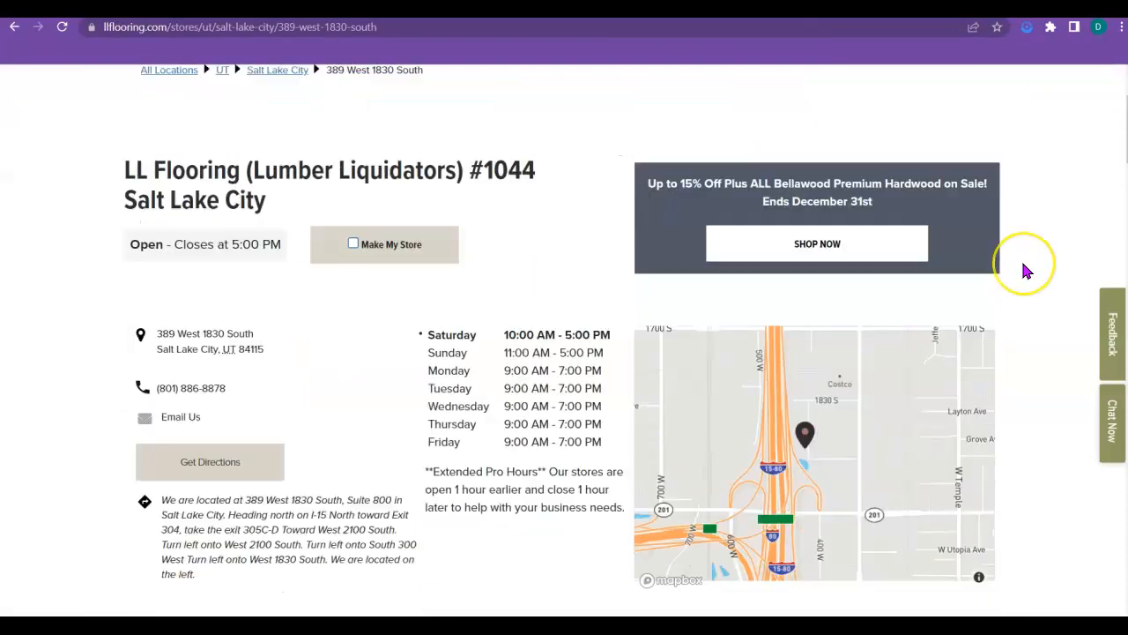
{"action": "scroll", "scroll_direction": "down", "scroll_amount": 3}
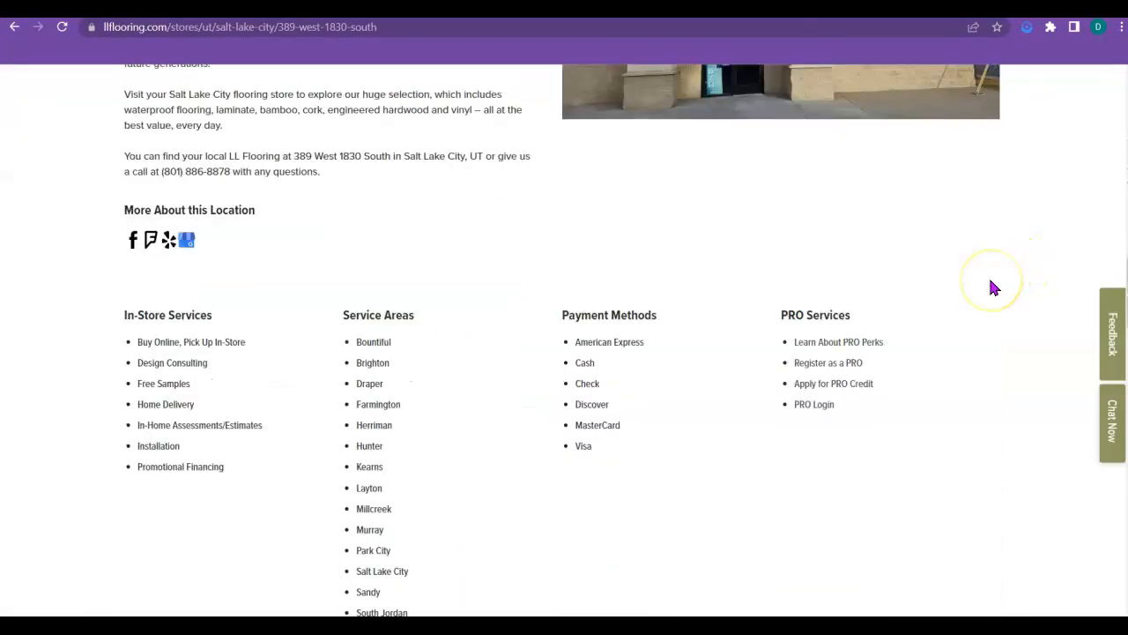
{"action": "scroll", "scroll_direction": "down", "scroll_amount": 3}
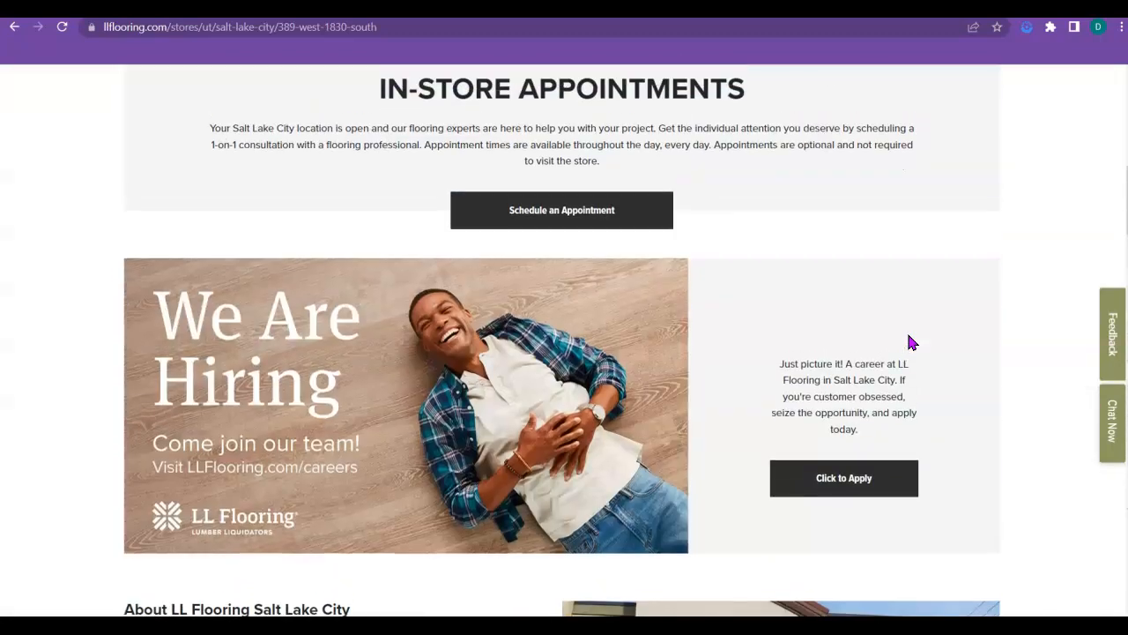
{"action": "scroll", "scroll_direction": "up", "scroll_amount": 3}
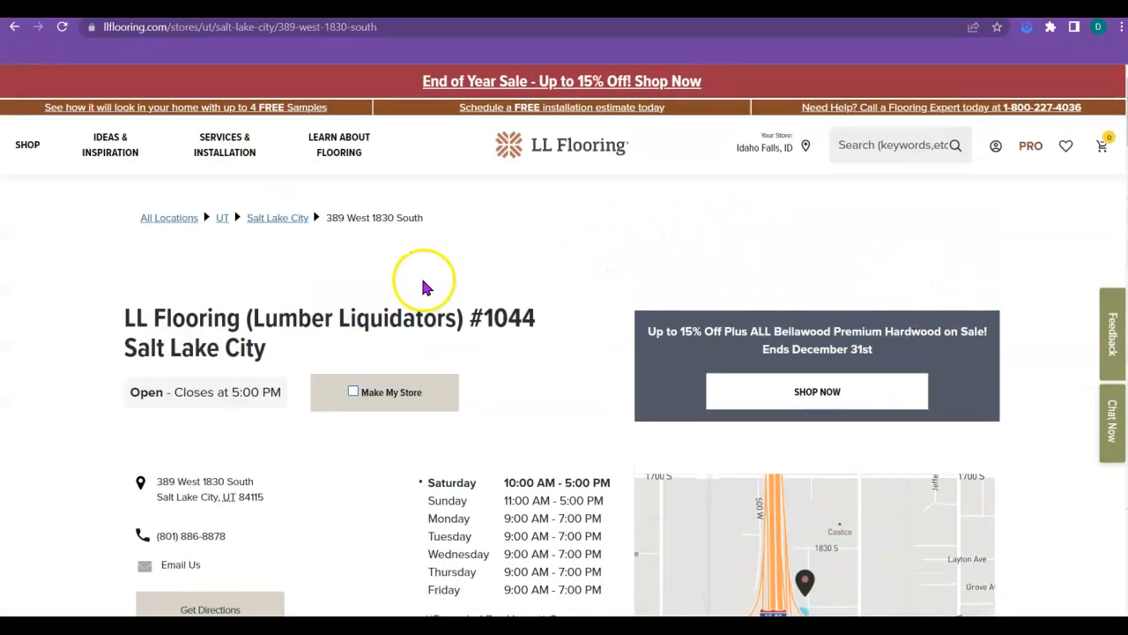
{"action": "mouse_move", "coordinate": [585, 255]}
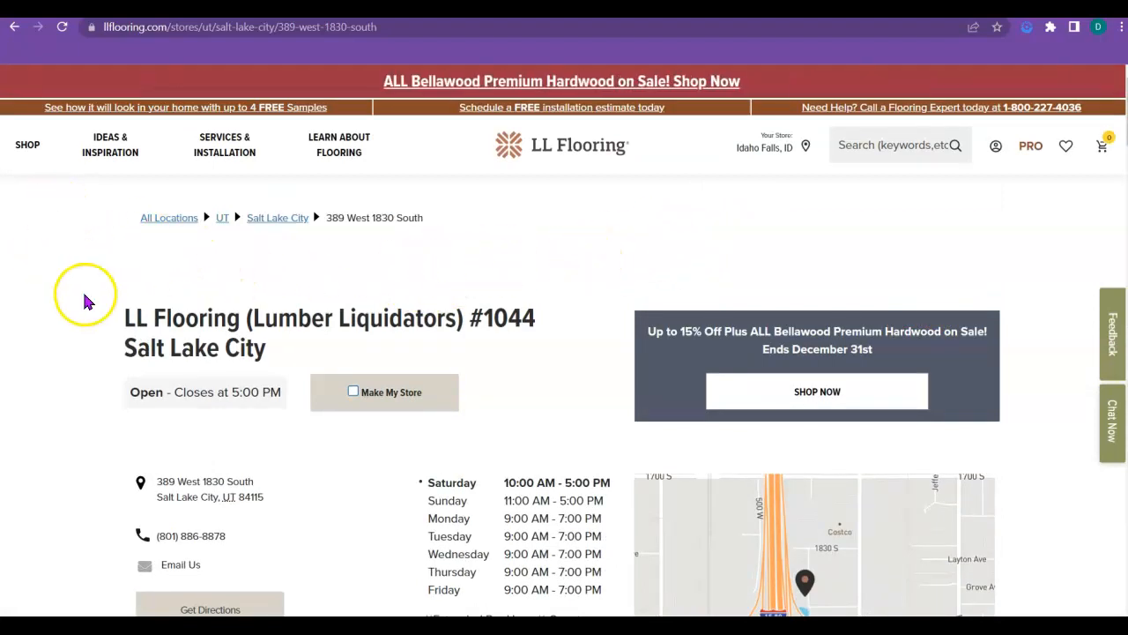
{"action": "mouse_move", "coordinate": [455, 275]}
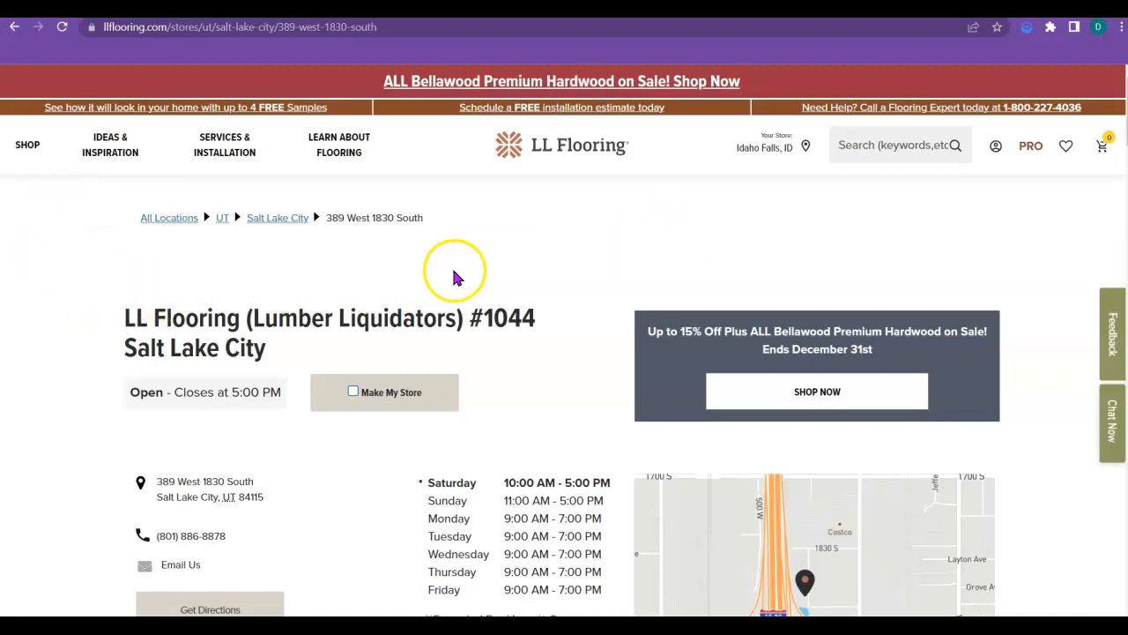
{"action": "mouse_move", "coordinate": [633, 144]}
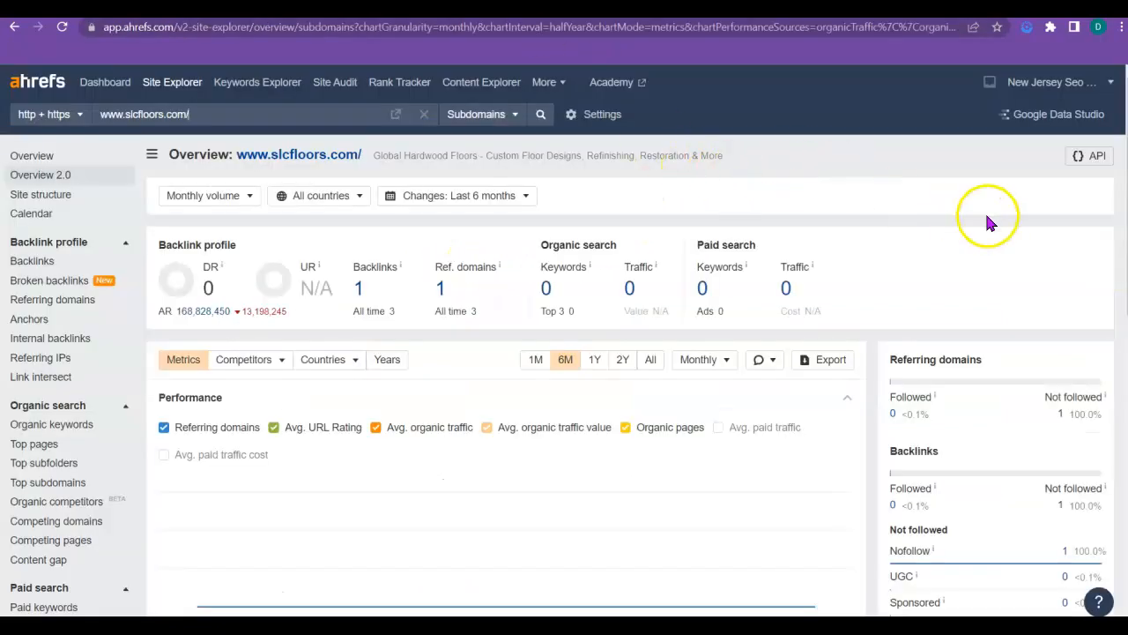
{"action": "mouse_move", "coordinate": [194, 185]}
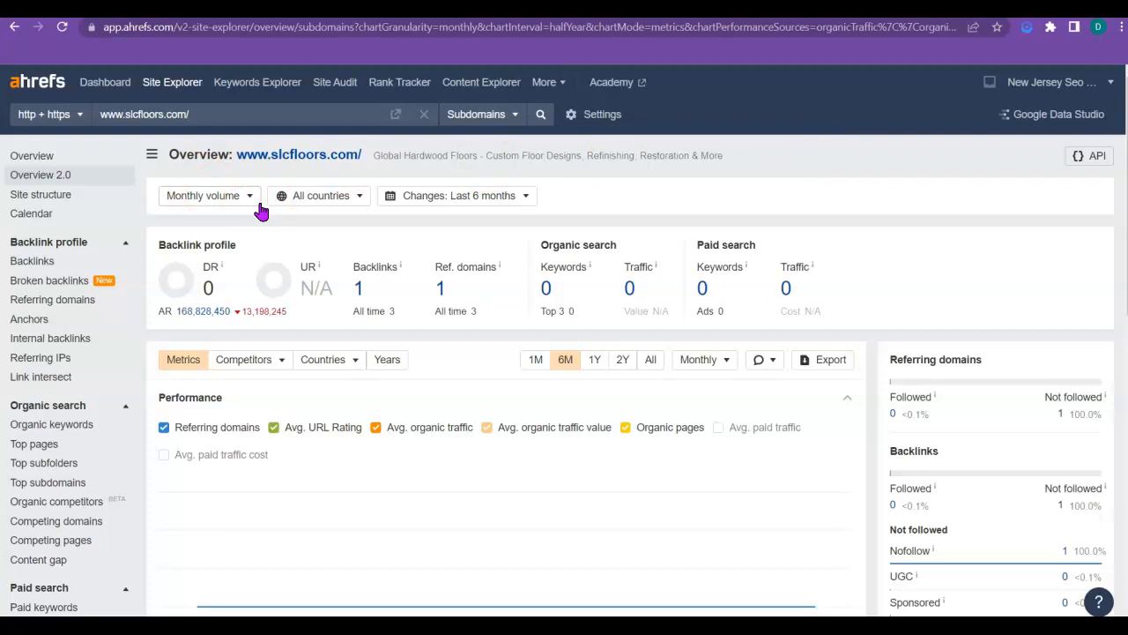
{"action": "mouse_move", "coordinate": [224, 289]}
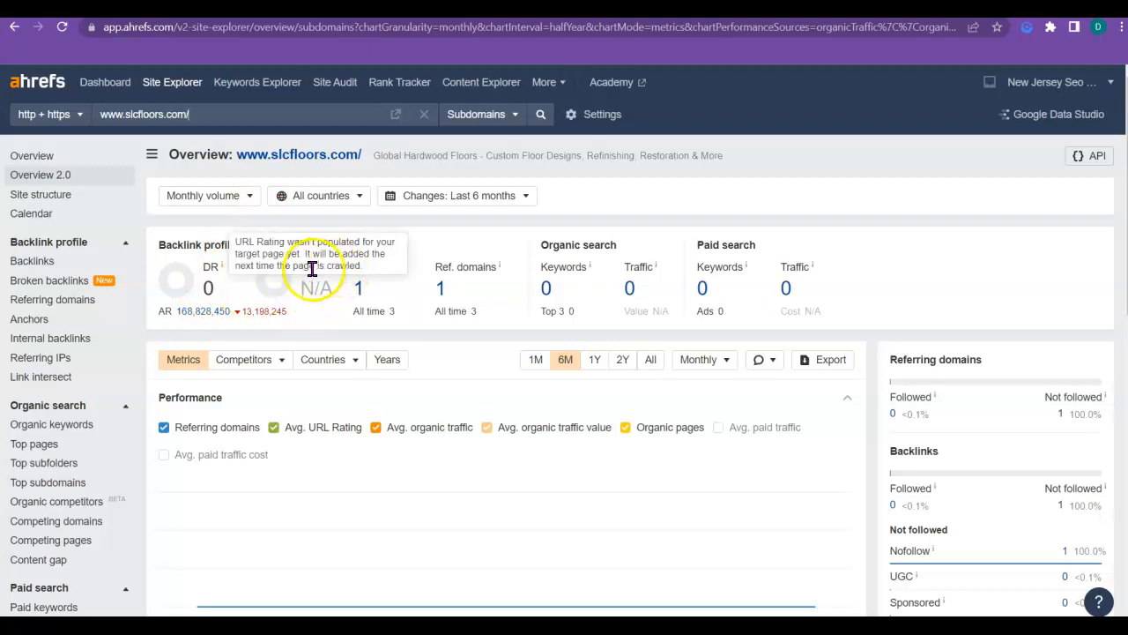
{"action": "mouse_move", "coordinate": [321, 315]}
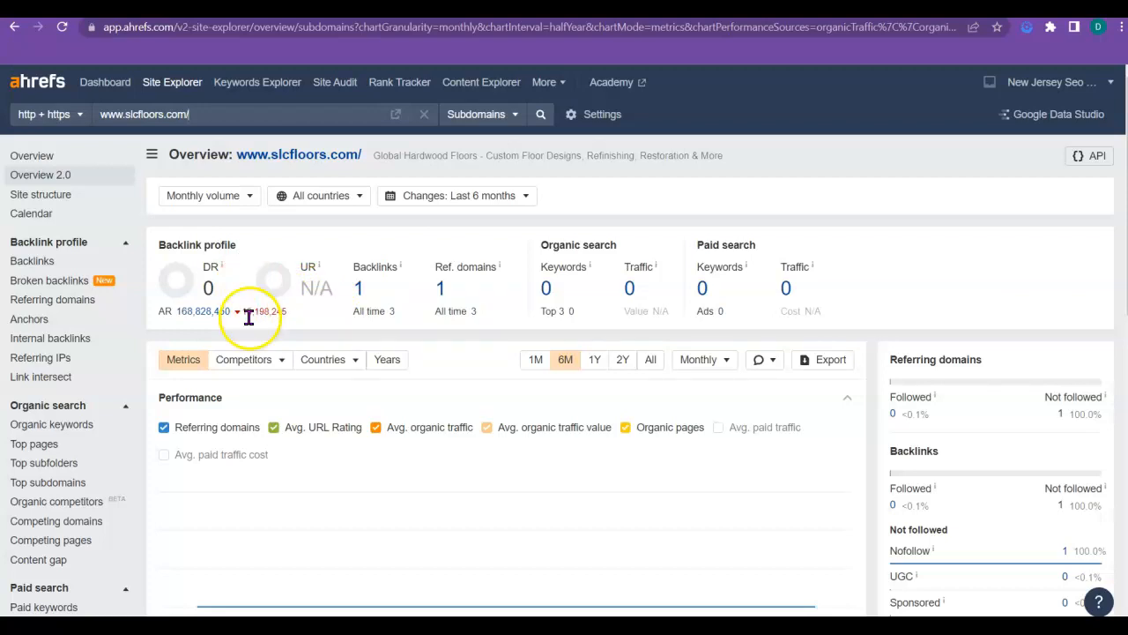
{"action": "mouse_move", "coordinate": [321, 328]}
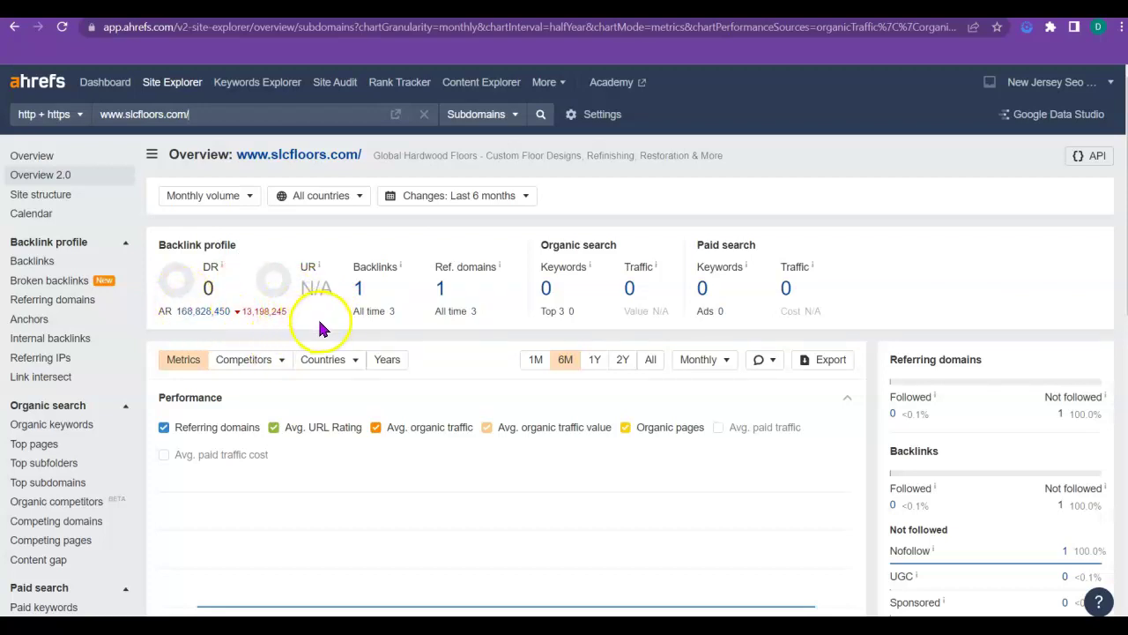
{"action": "mouse_move", "coordinate": [409, 282]}
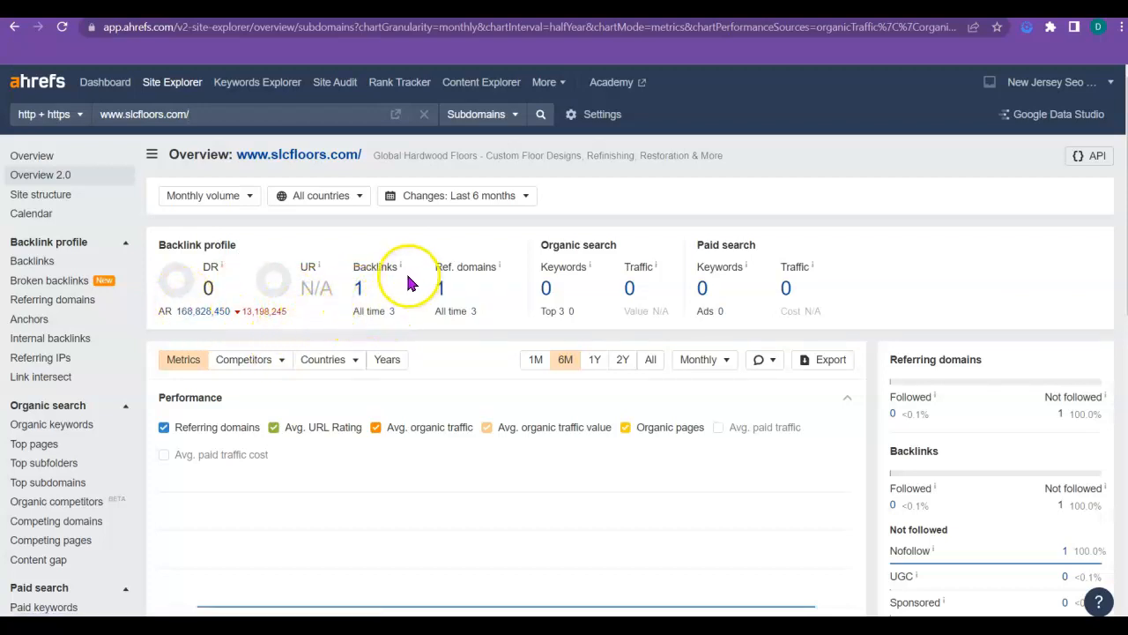
{"action": "mouse_move", "coordinate": [444, 297]}
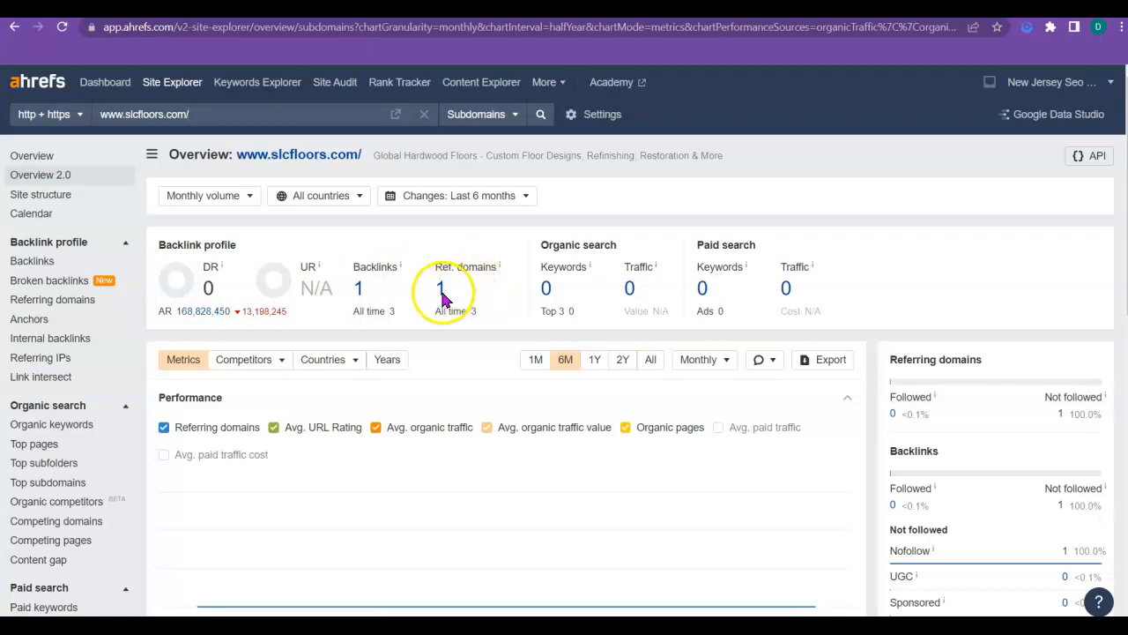
{"action": "mouse_move", "coordinate": [423, 292]}
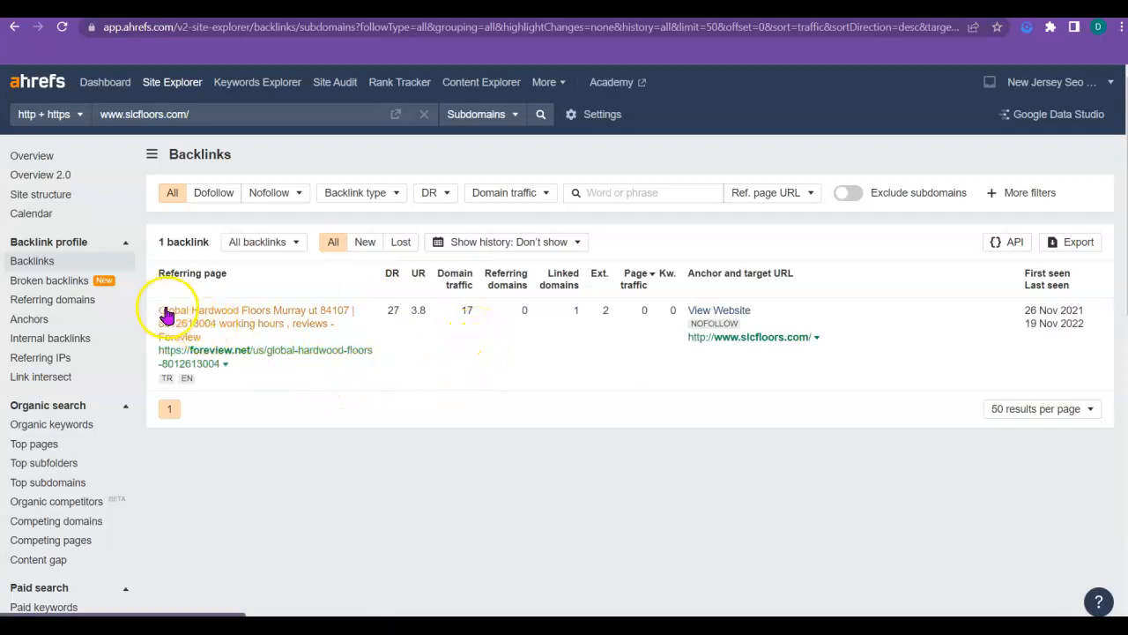
{"action": "mouse_move", "coordinate": [391, 326]}
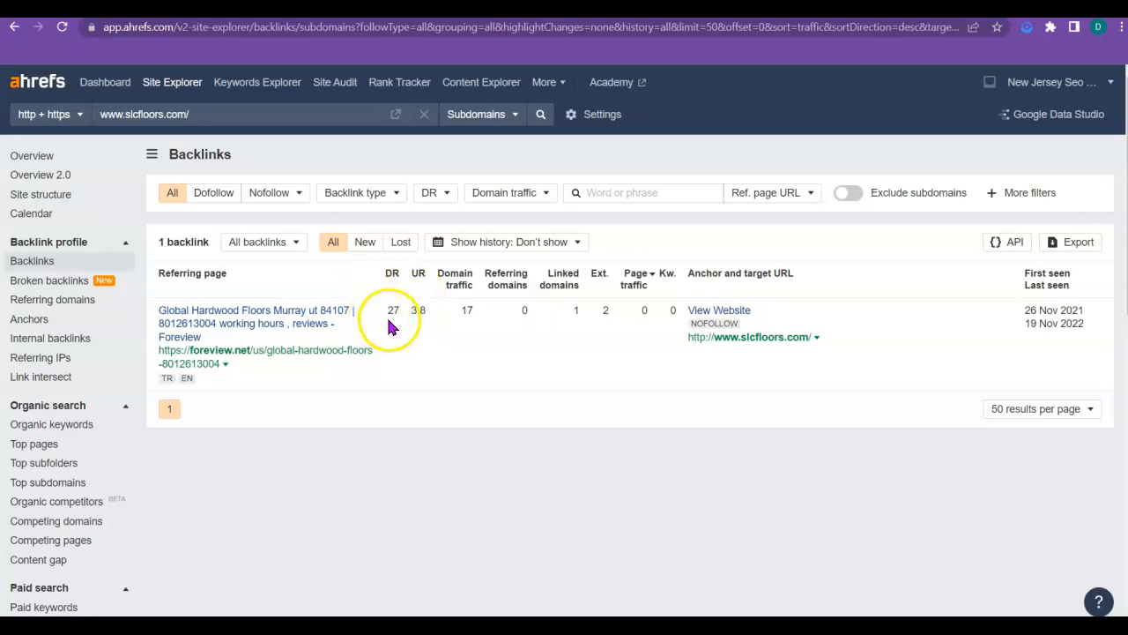
{"action": "mouse_move", "coordinate": [404, 324]}
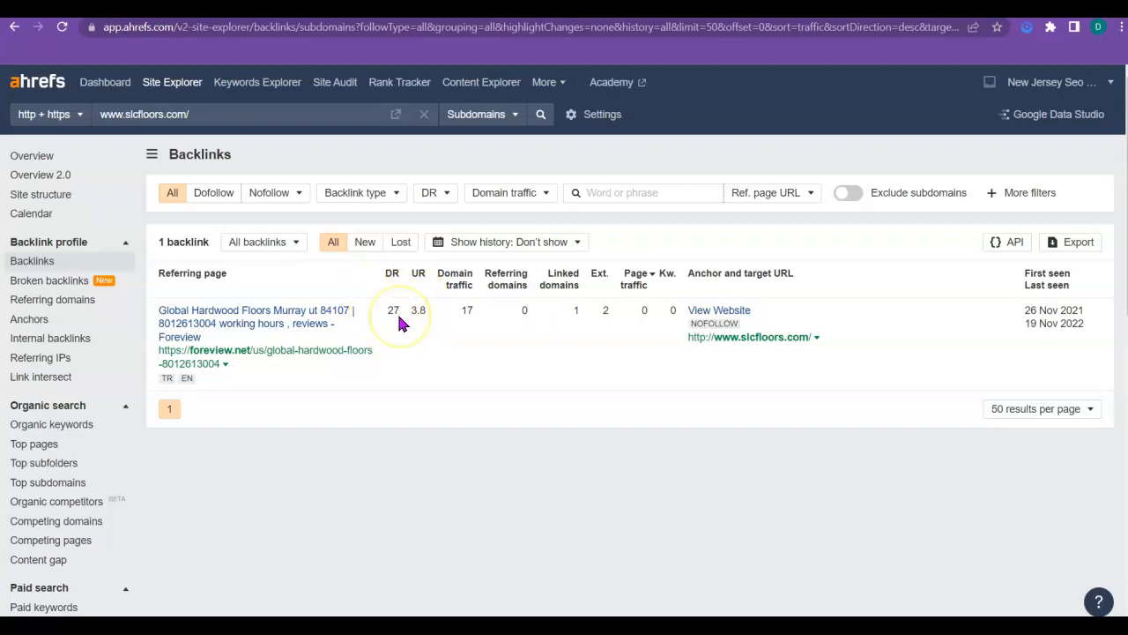
{"action": "mouse_move", "coordinate": [411, 330]}
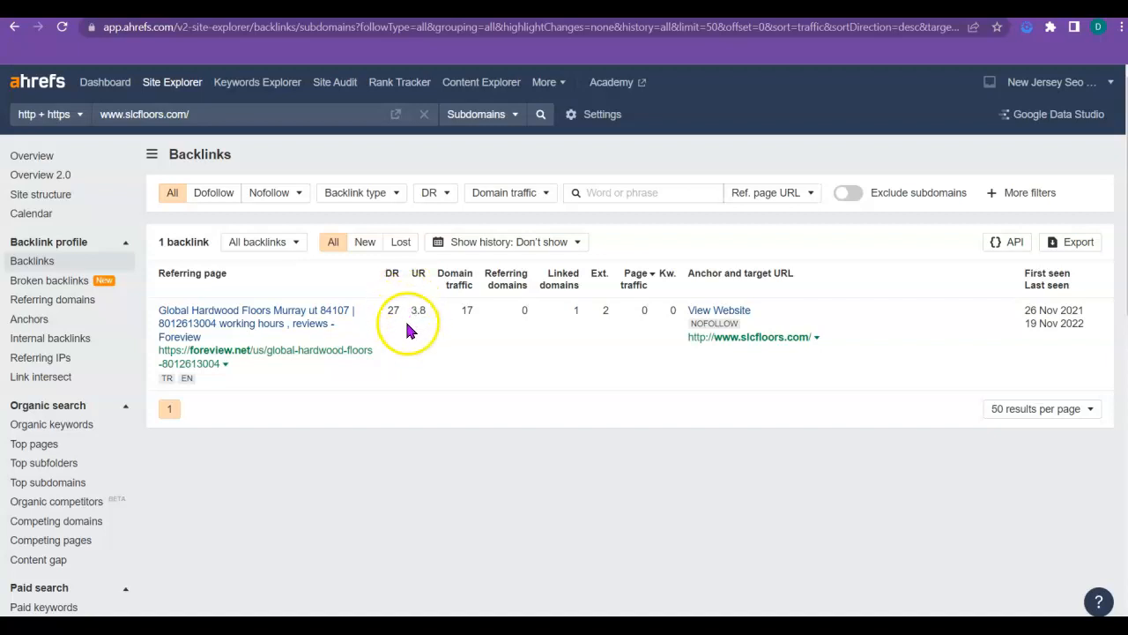
{"action": "mouse_move", "coordinate": [432, 363]}
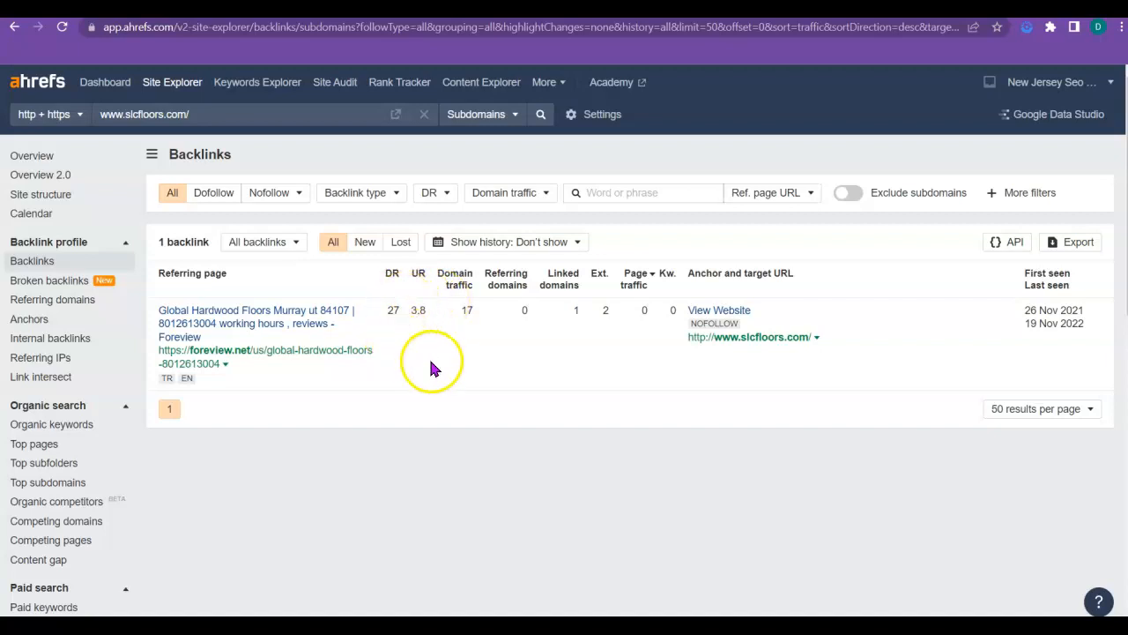
{"action": "mouse_move", "coordinate": [440, 352]}
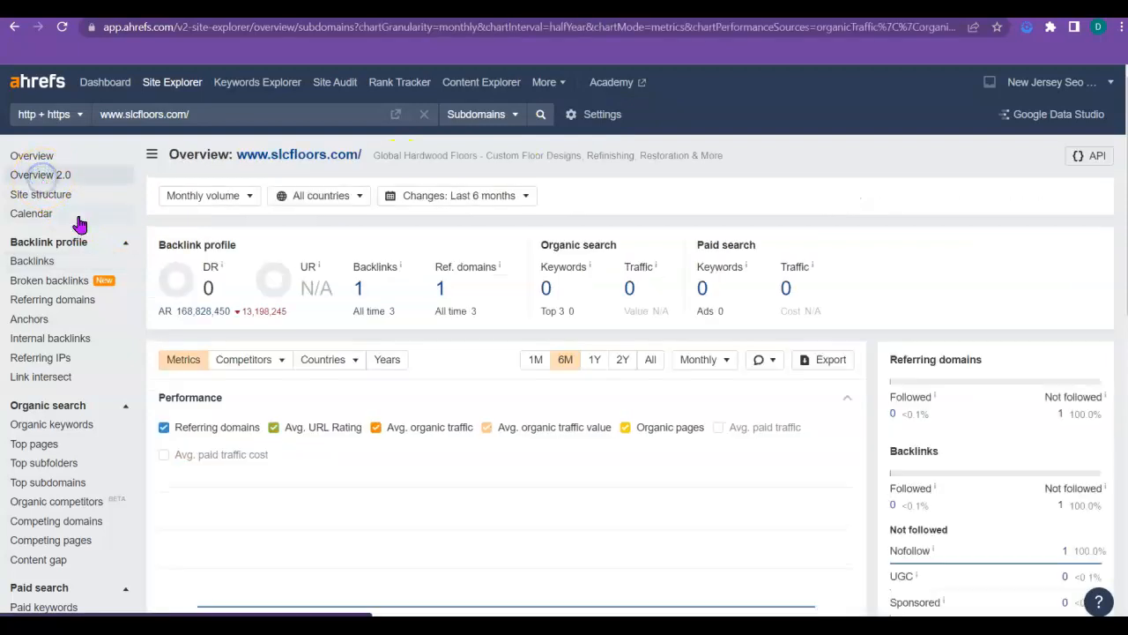
{"action": "mouse_move", "coordinate": [569, 423]}
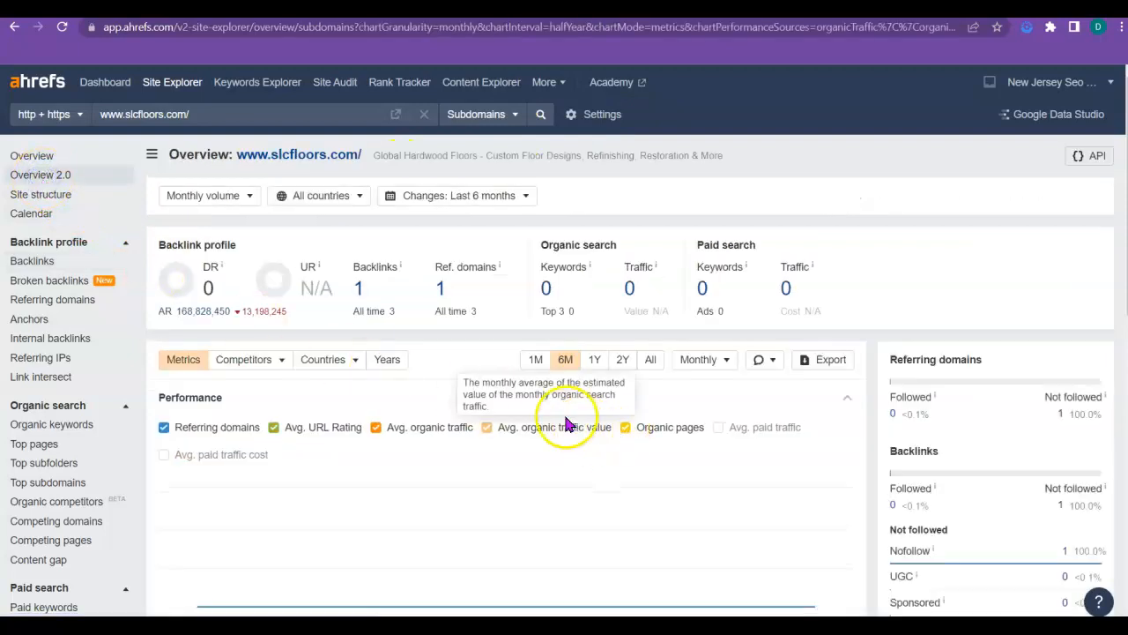
{"action": "mouse_move", "coordinate": [670, 299]}
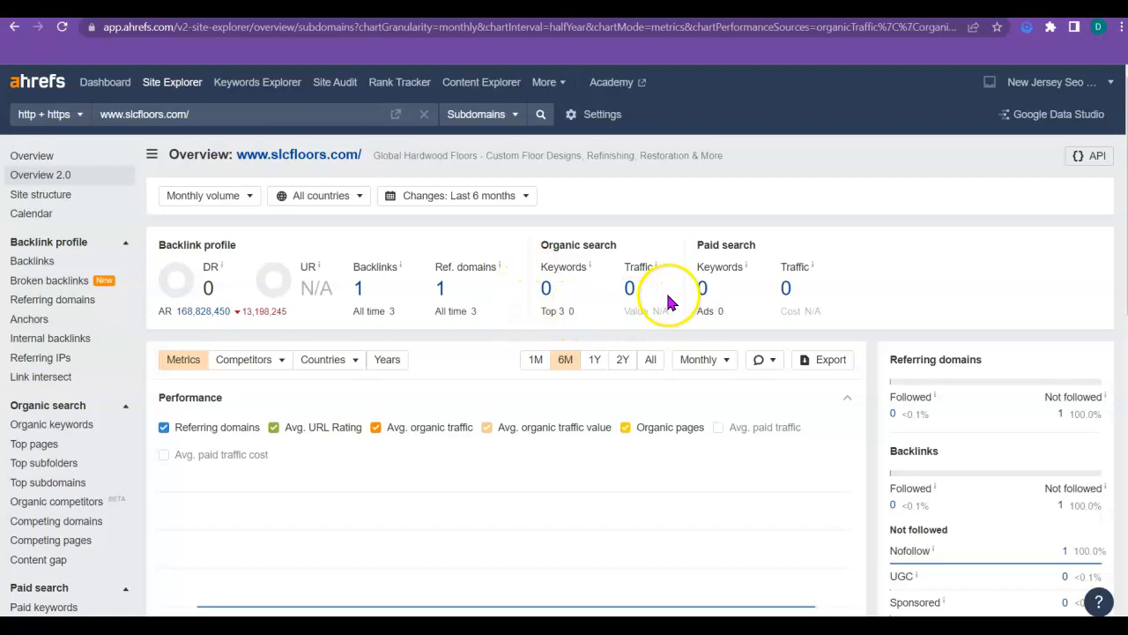
{"action": "mouse_move", "coordinate": [520, 290]}
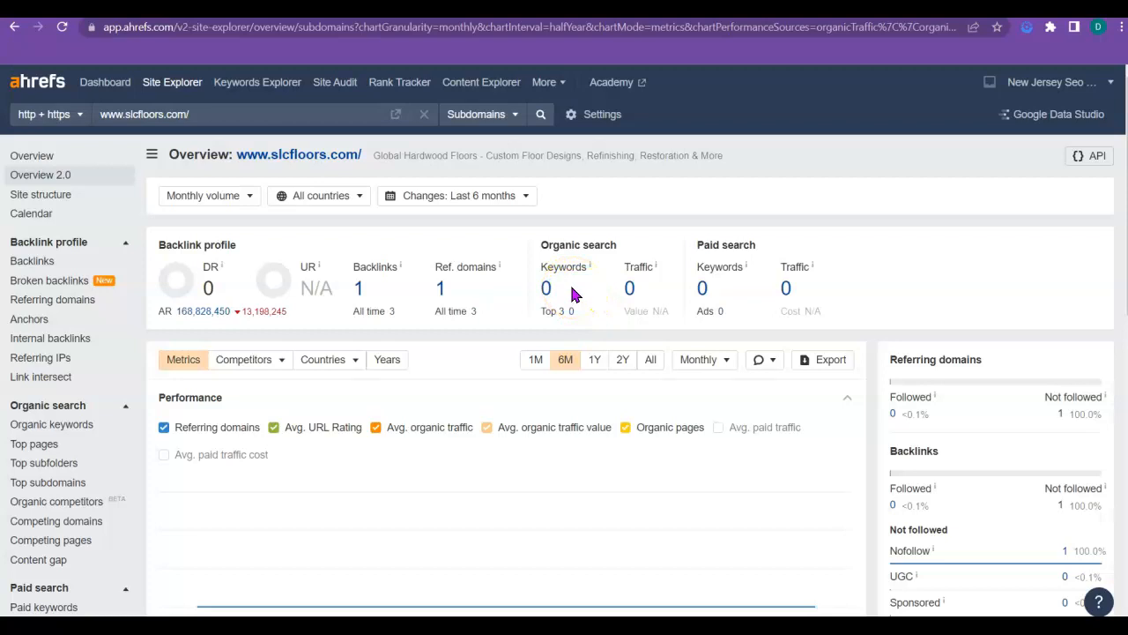
{"action": "mouse_move", "coordinate": [576, 303]}
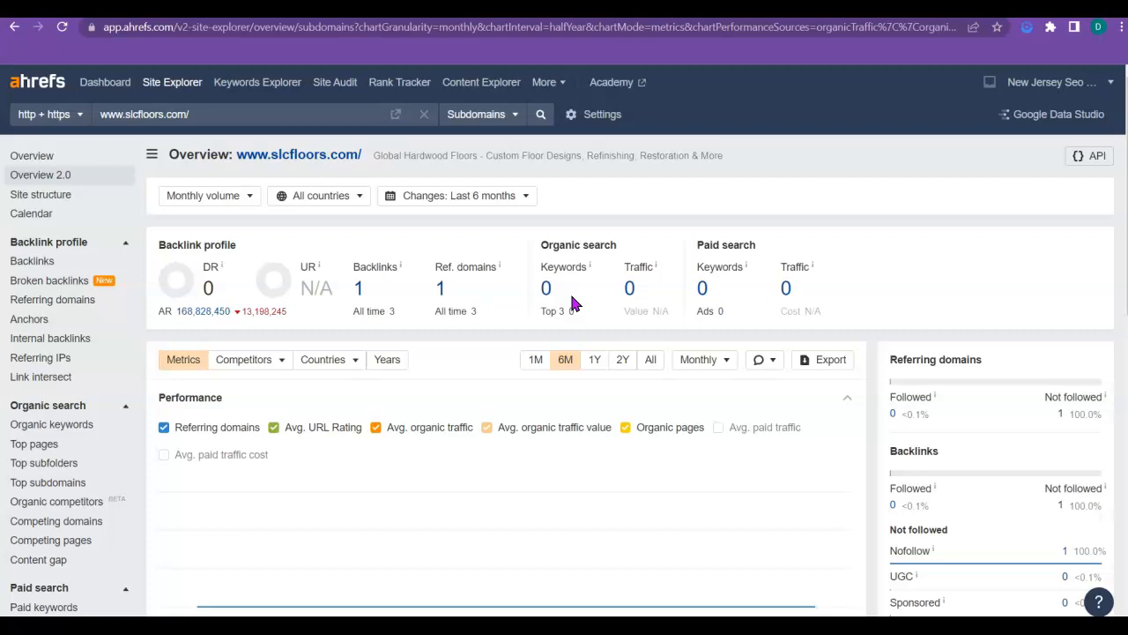
{"action": "mouse_move", "coordinate": [589, 298]}
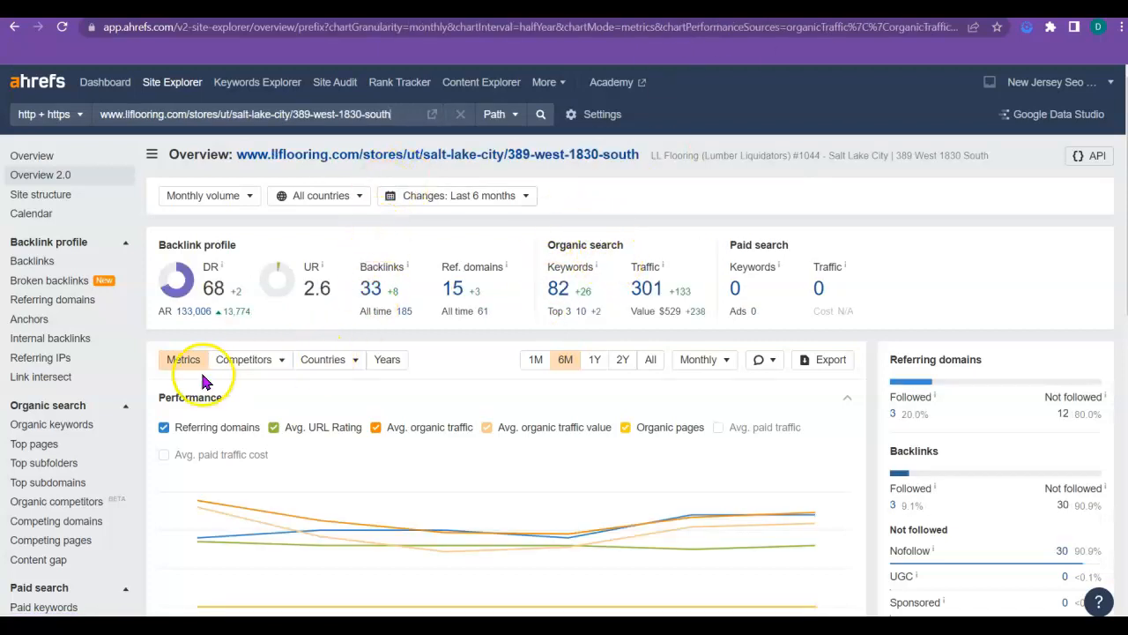
{"action": "mouse_move", "coordinate": [247, 273]}
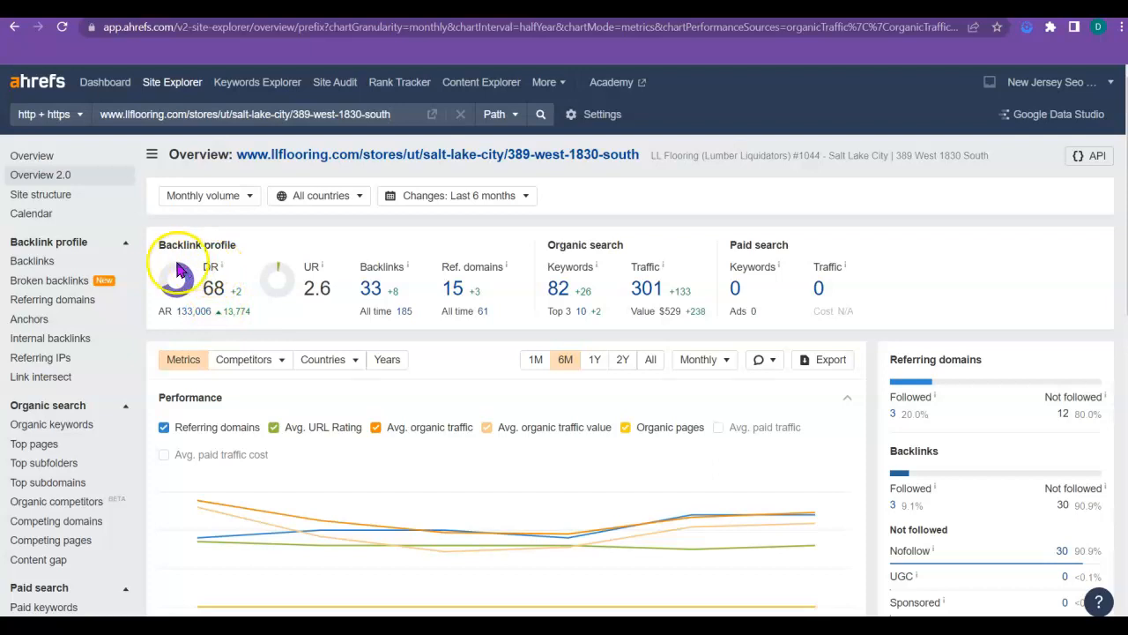
{"action": "mouse_move", "coordinate": [326, 310]}
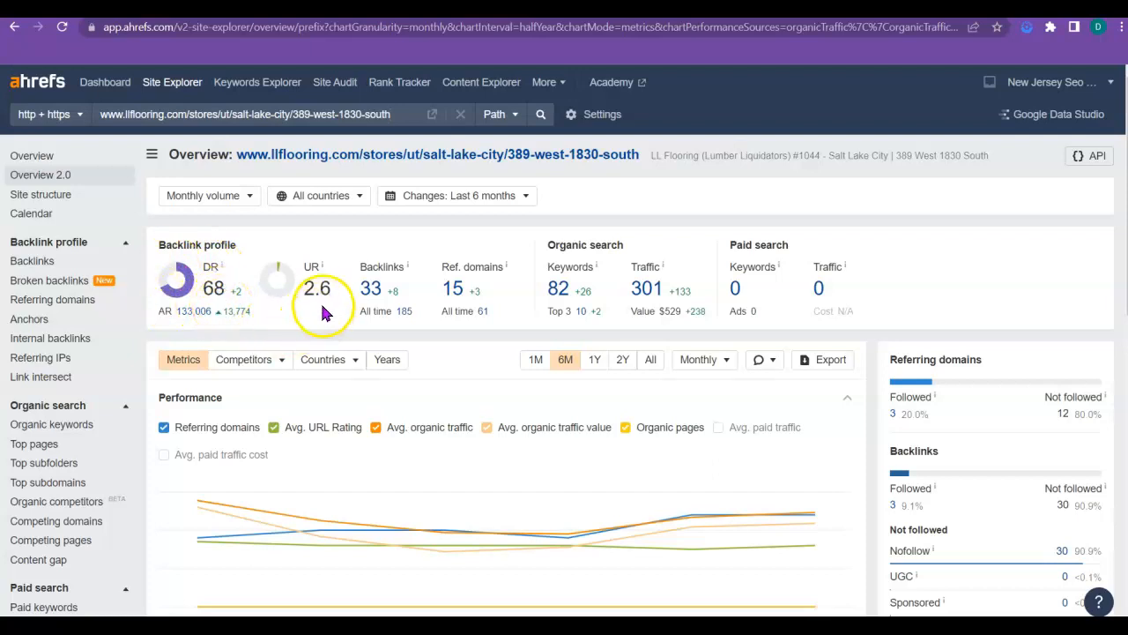
{"action": "mouse_move", "coordinate": [300, 300]}
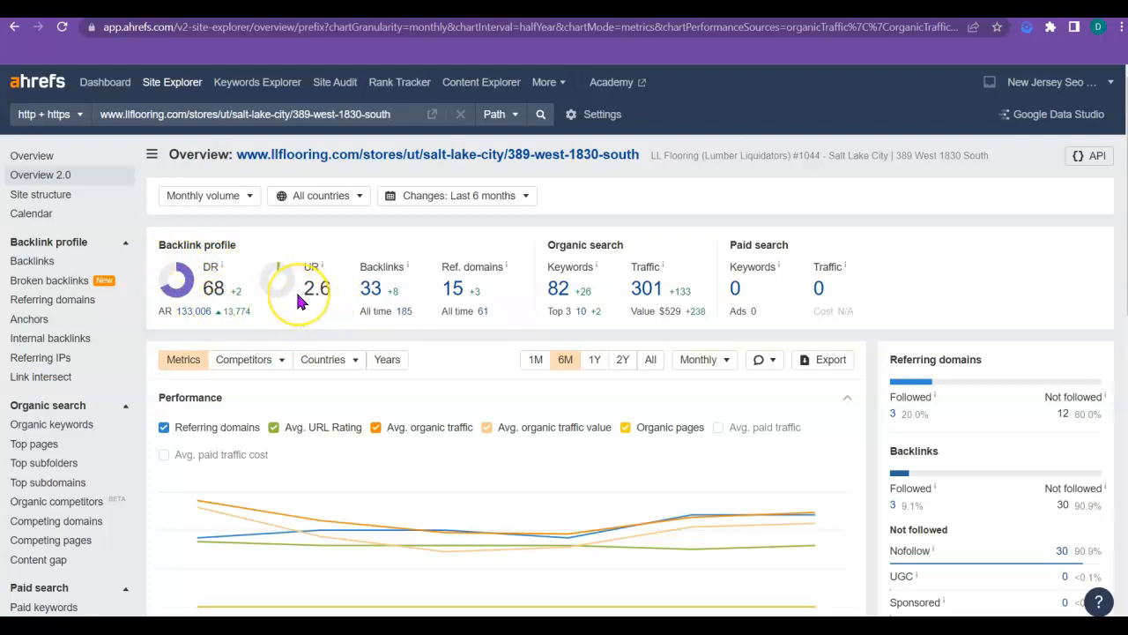
{"action": "mouse_move", "coordinate": [368, 303]}
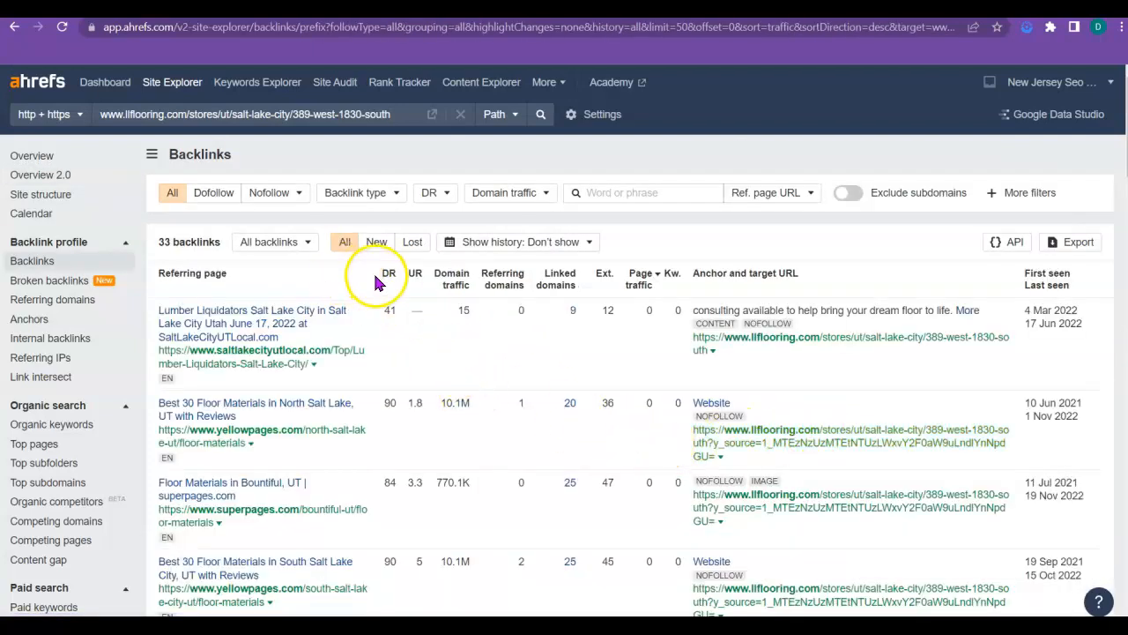
Step: Sort the 33 store-page backlinks by domain rating, highest first, and scroll through them
{"action": "left_click", "coordinate": [390, 271]}
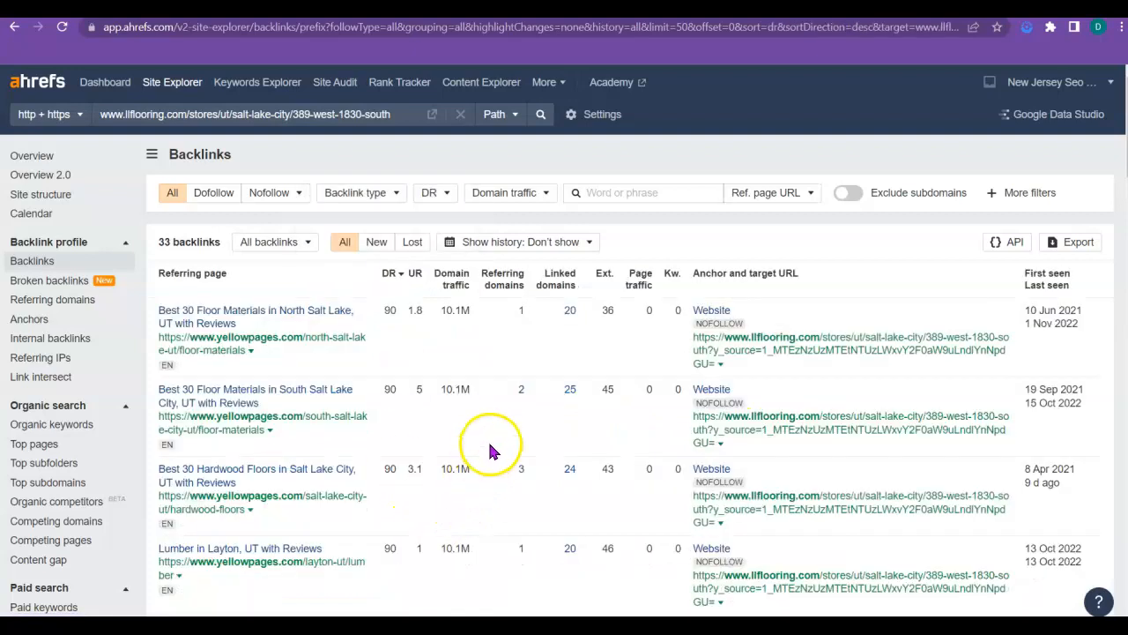
{"action": "mouse_move", "coordinate": [384, 273]}
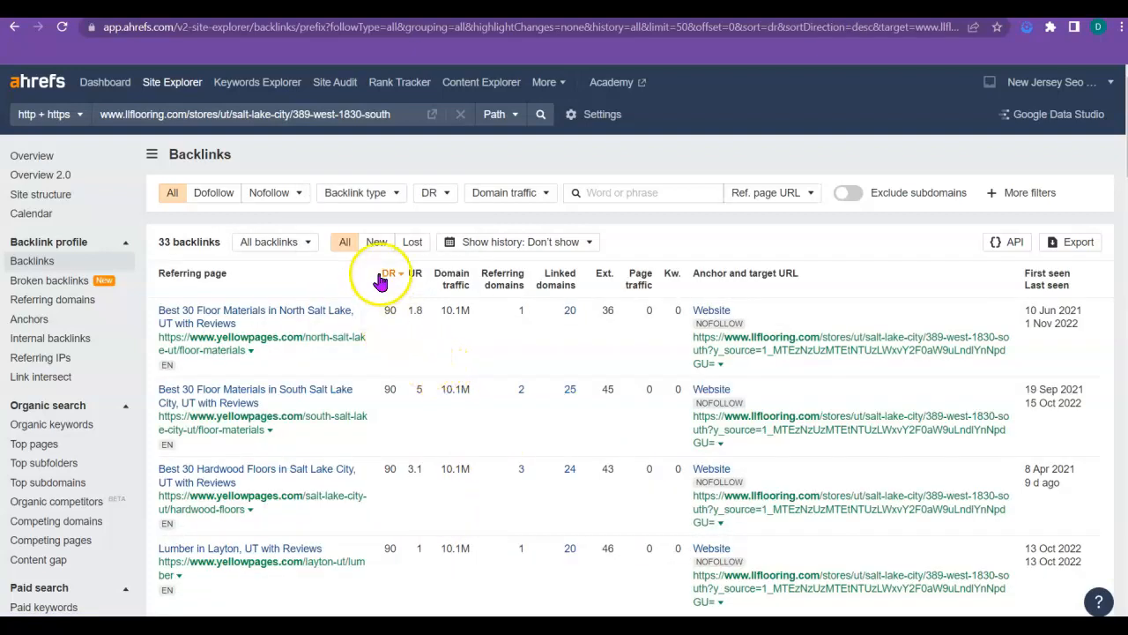
{"action": "mouse_move", "coordinate": [409, 289]}
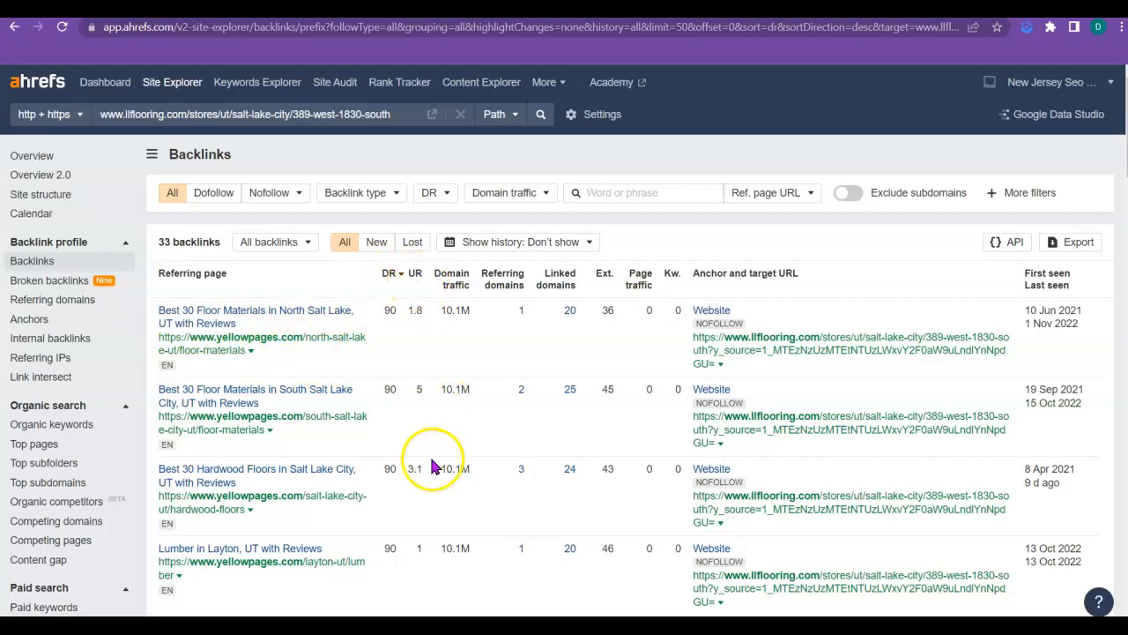
{"action": "scroll", "scroll_direction": "down", "scroll_amount": 3}
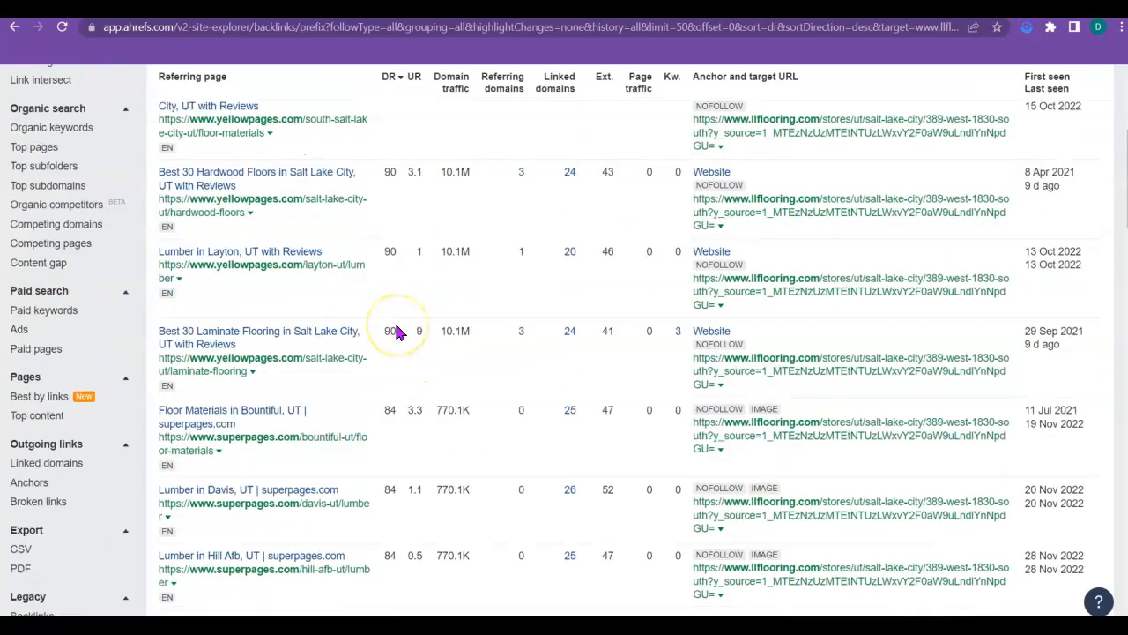
{"action": "scroll", "scroll_direction": "down", "scroll_amount": 3}
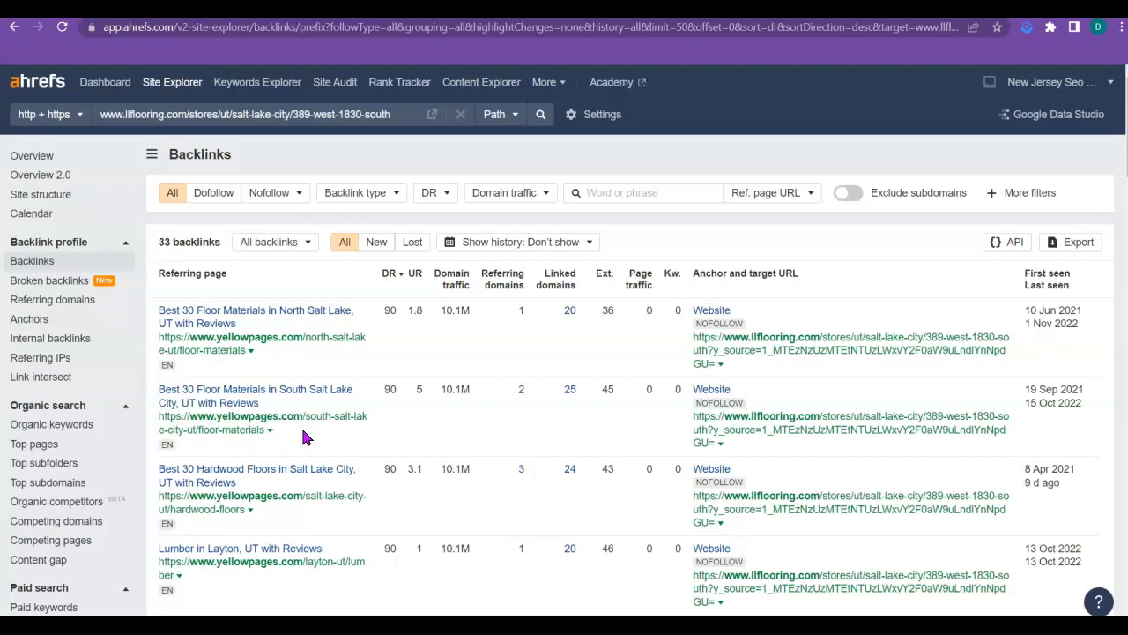
{"action": "mouse_move", "coordinate": [321, 390]}
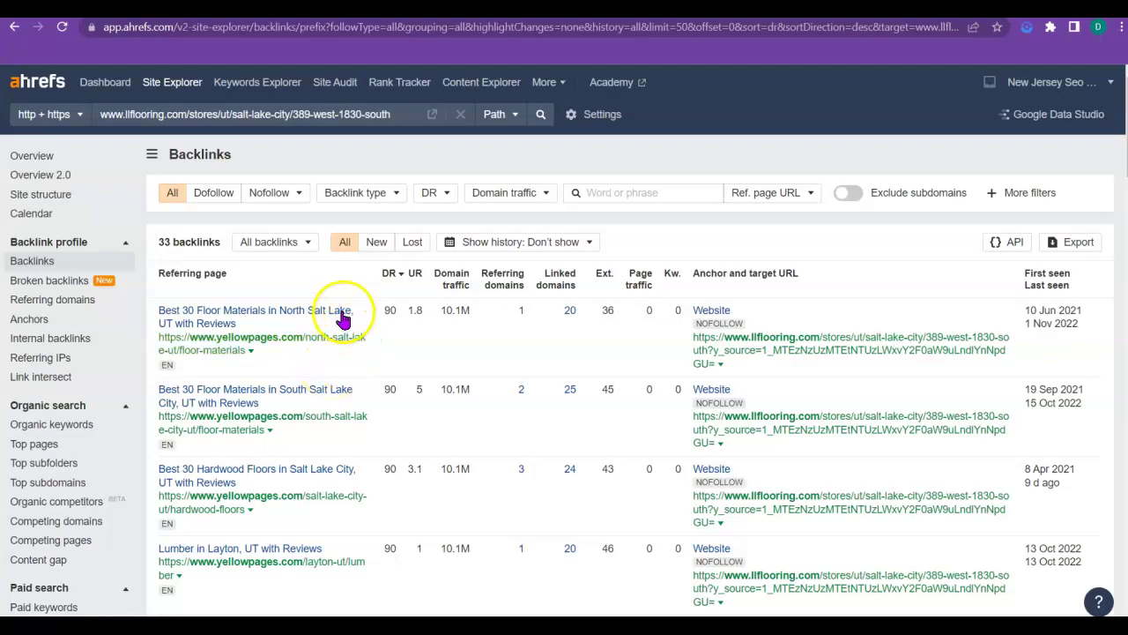
{"action": "scroll", "scroll_direction": "down", "scroll_amount": 3}
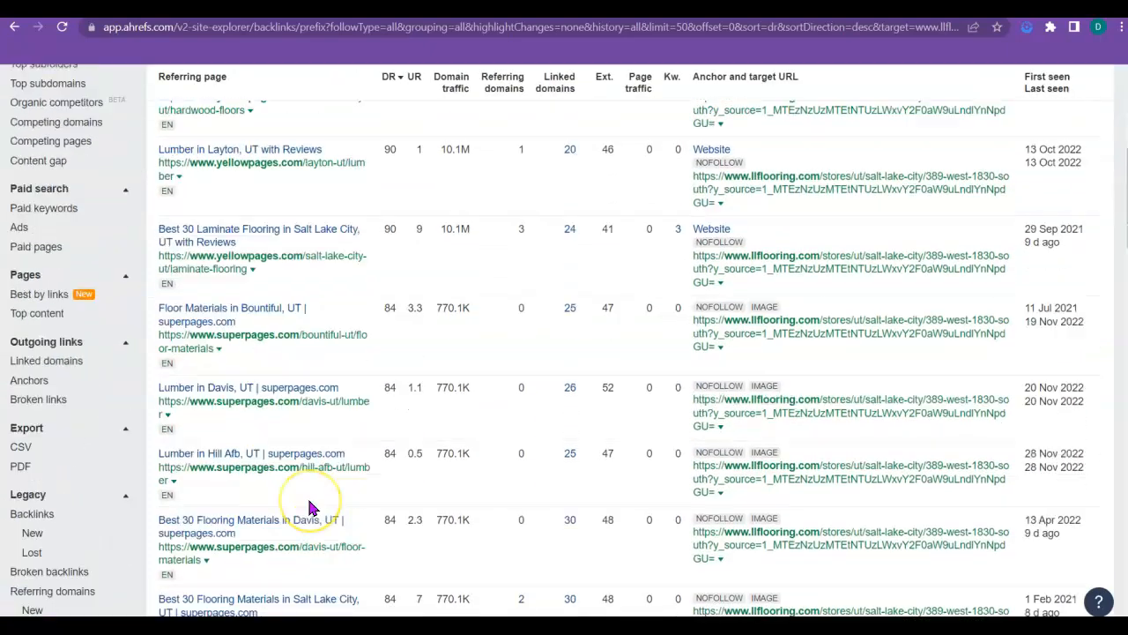
{"action": "scroll", "scroll_direction": "down", "scroll_amount": 3}
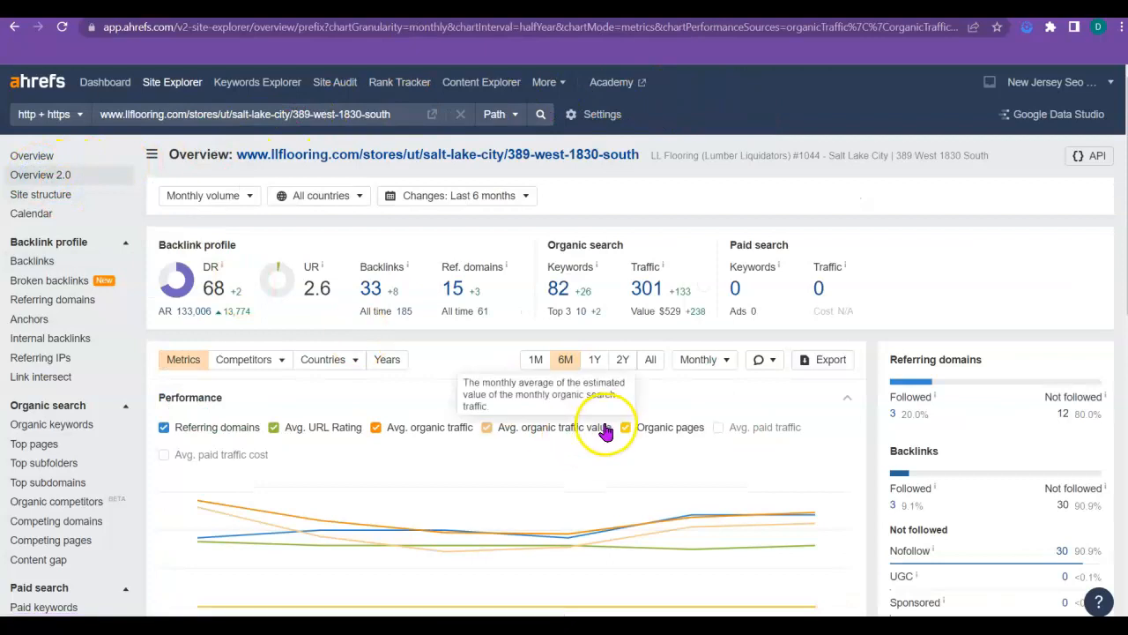
Step: List the store page's 81 organic keywords sorted by volume, led by tile store terms
{"action": "left_click", "coordinate": [51, 423]}
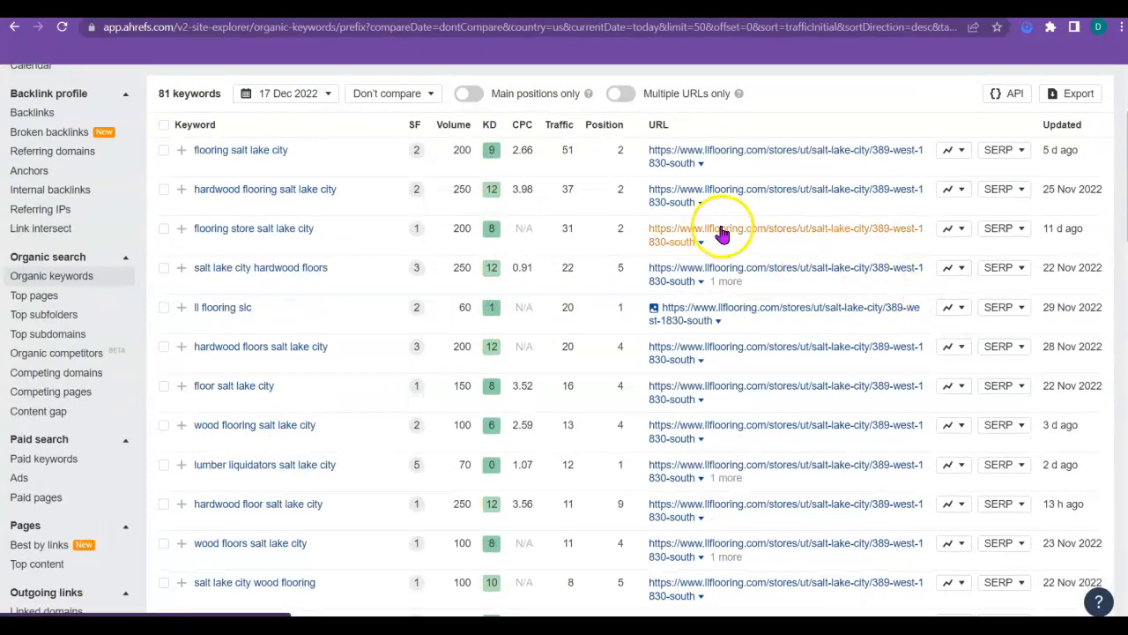
{"action": "mouse_move", "coordinate": [740, 152]}
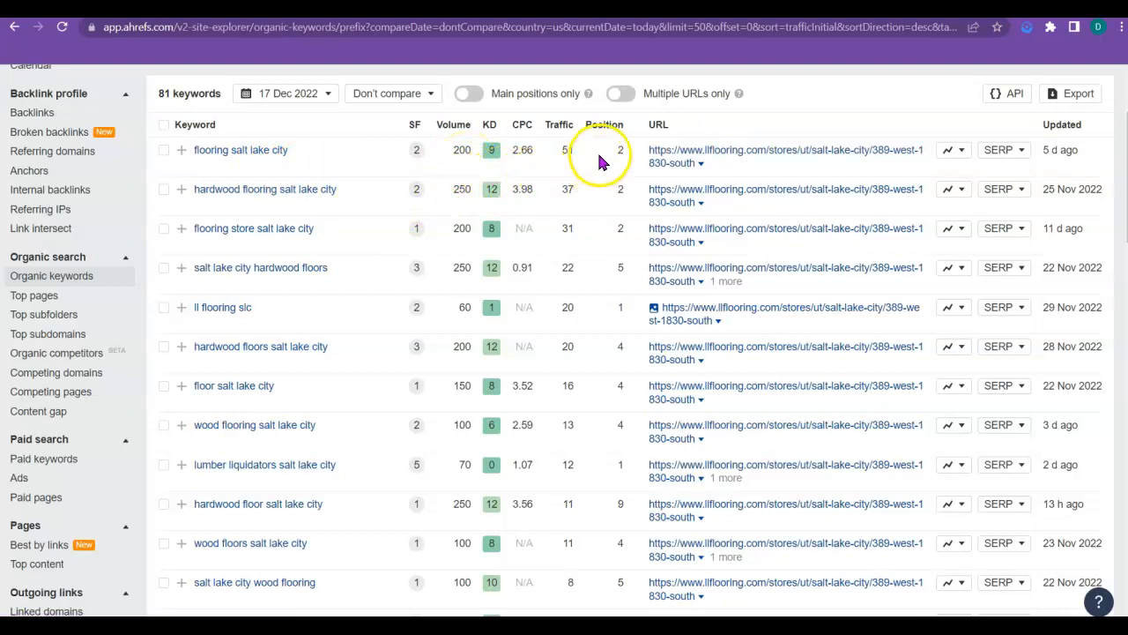
{"action": "mouse_move", "coordinate": [635, 167]}
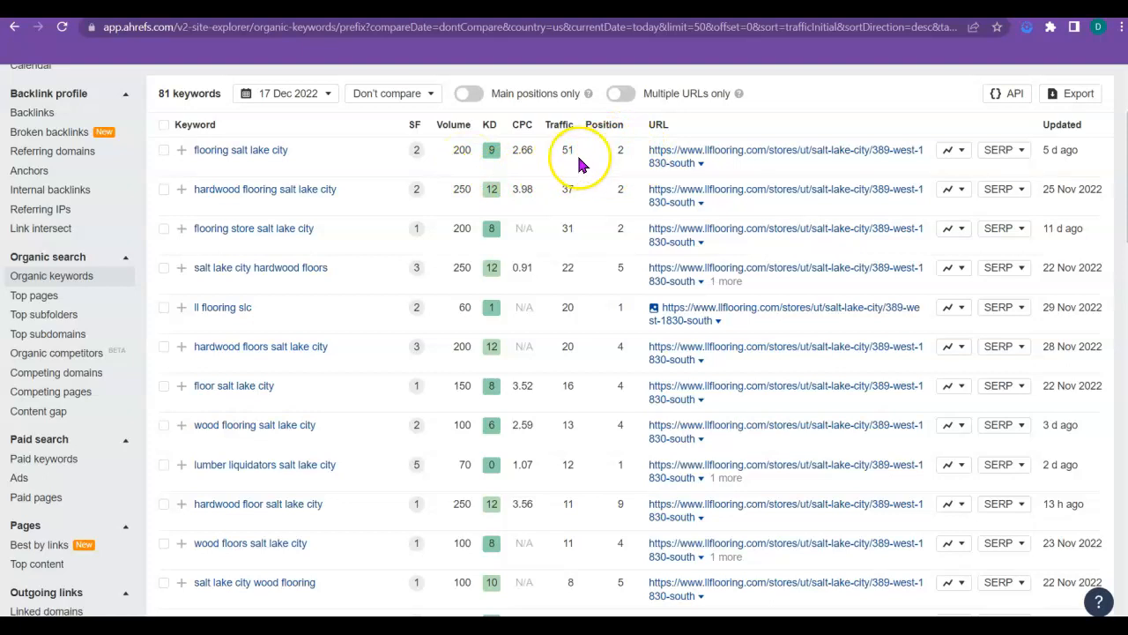
{"action": "mouse_move", "coordinate": [564, 167]}
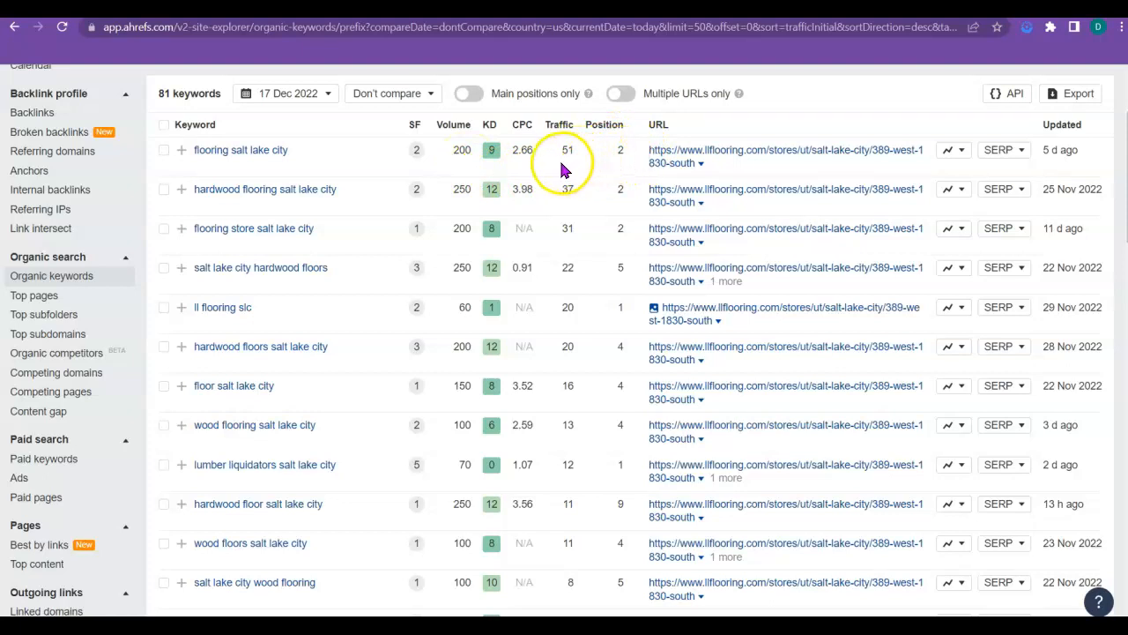
{"action": "mouse_move", "coordinate": [614, 180]}
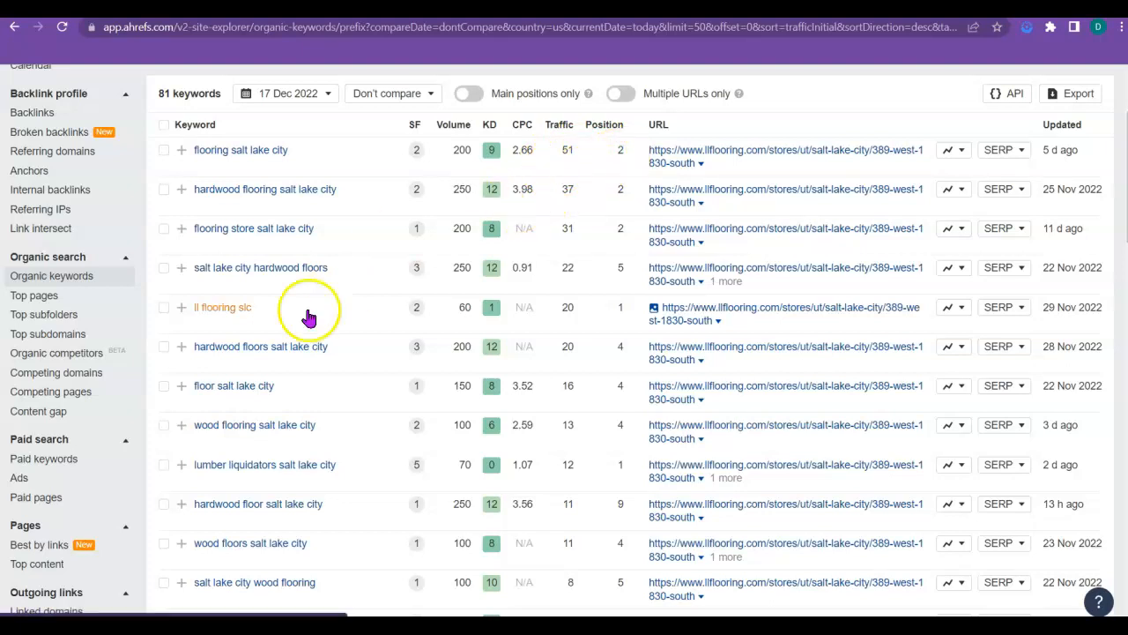
{"action": "mouse_move", "coordinate": [462, 194]}
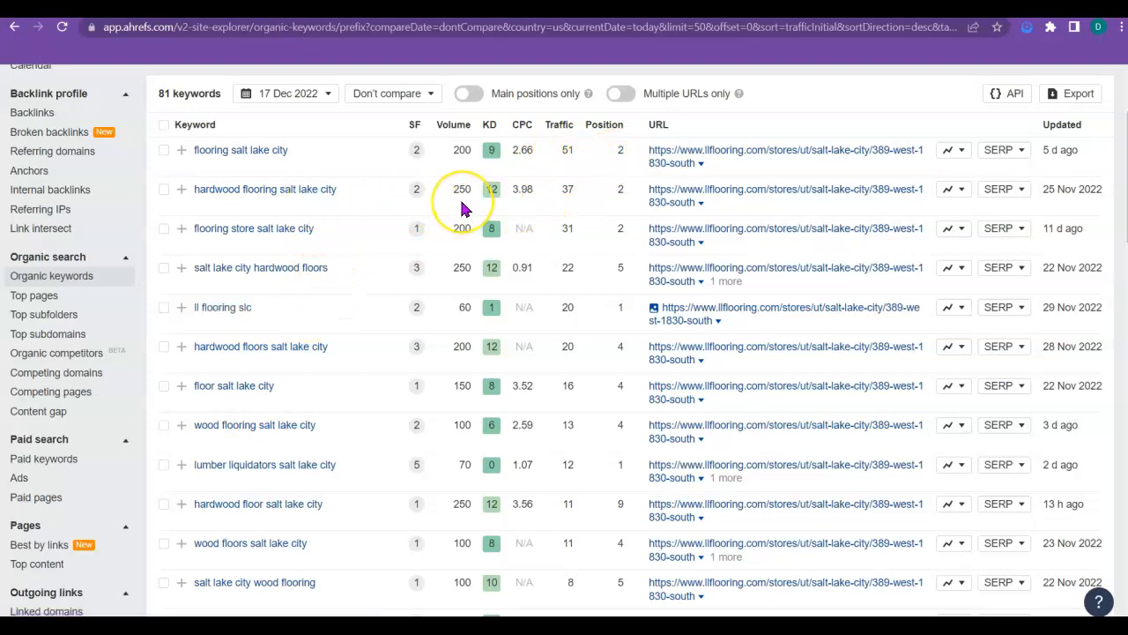
{"action": "mouse_move", "coordinate": [550, 218]}
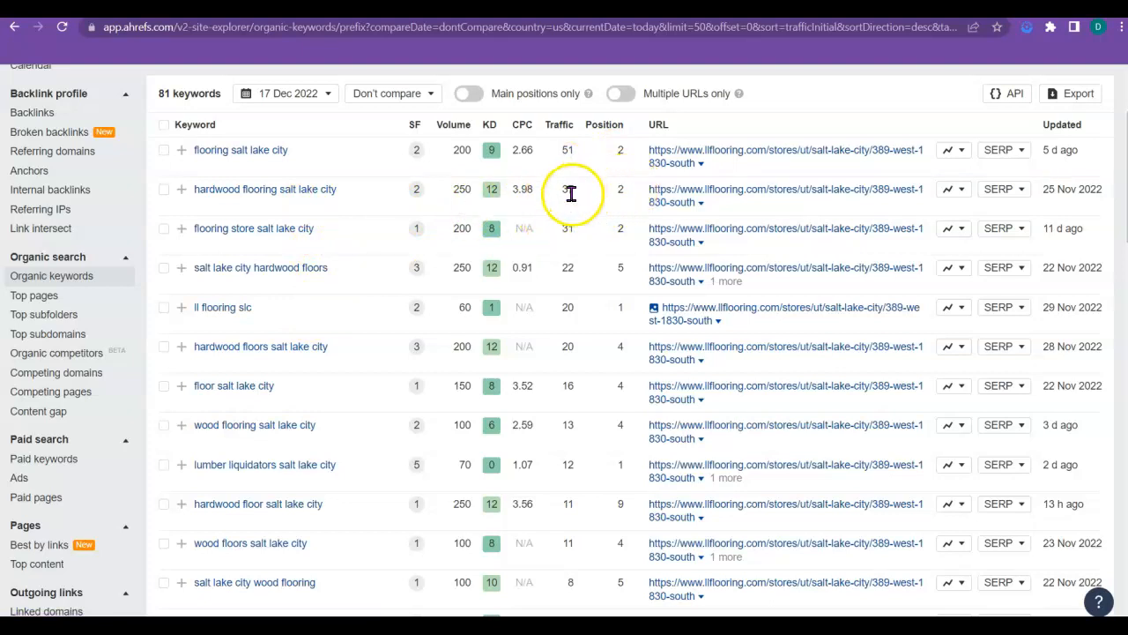
{"action": "mouse_move", "coordinate": [589, 211]}
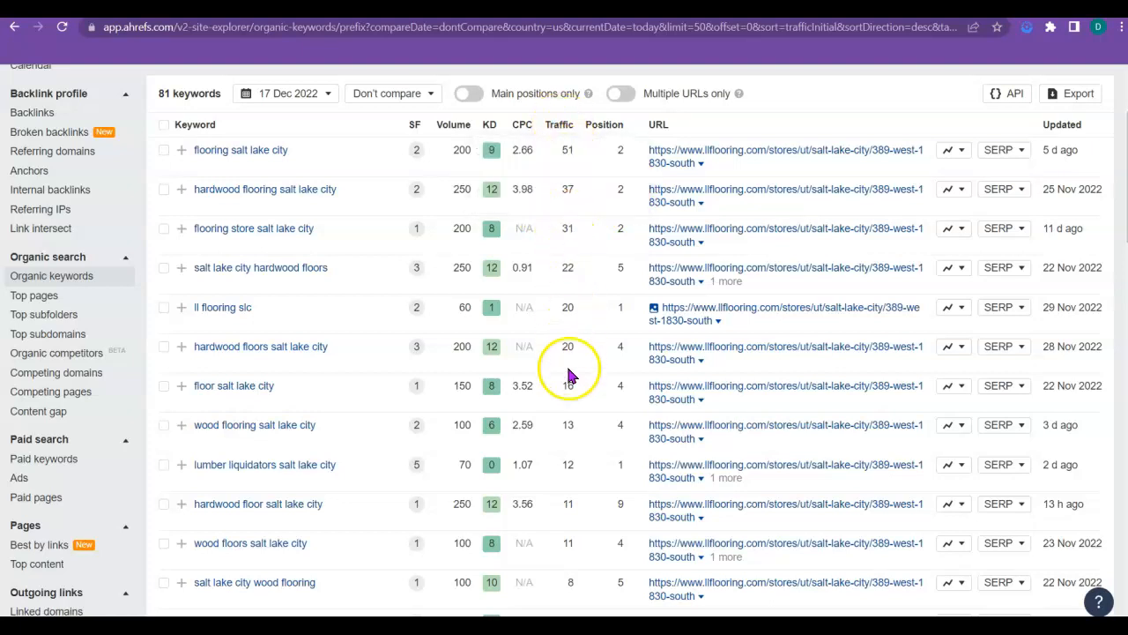
{"action": "mouse_move", "coordinate": [569, 421]}
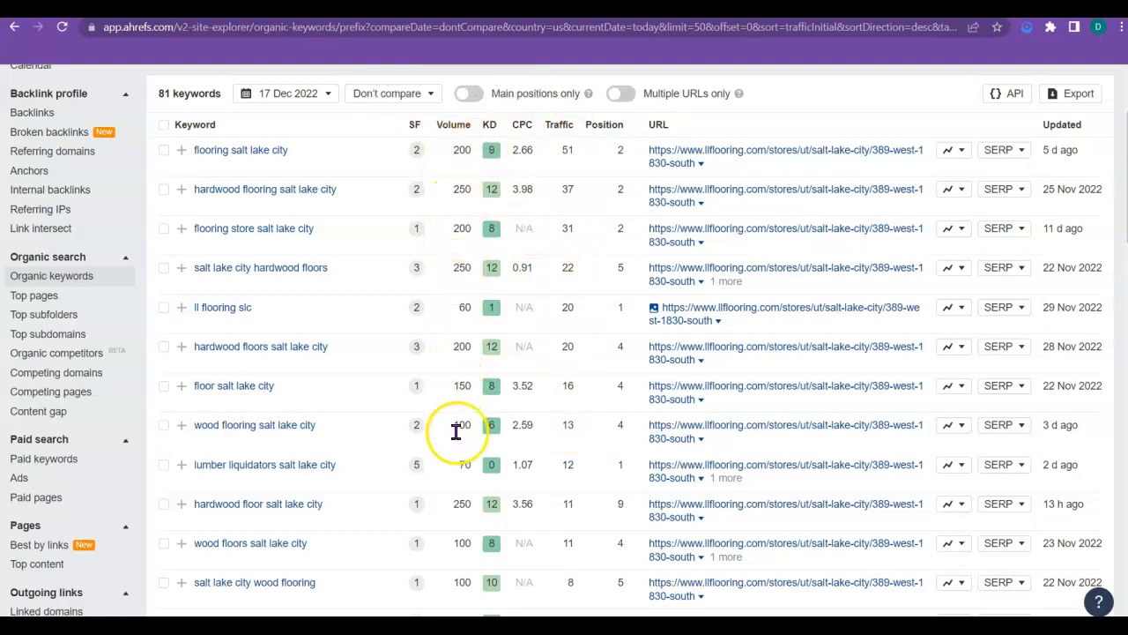
{"action": "mouse_move", "coordinate": [453, 123]}
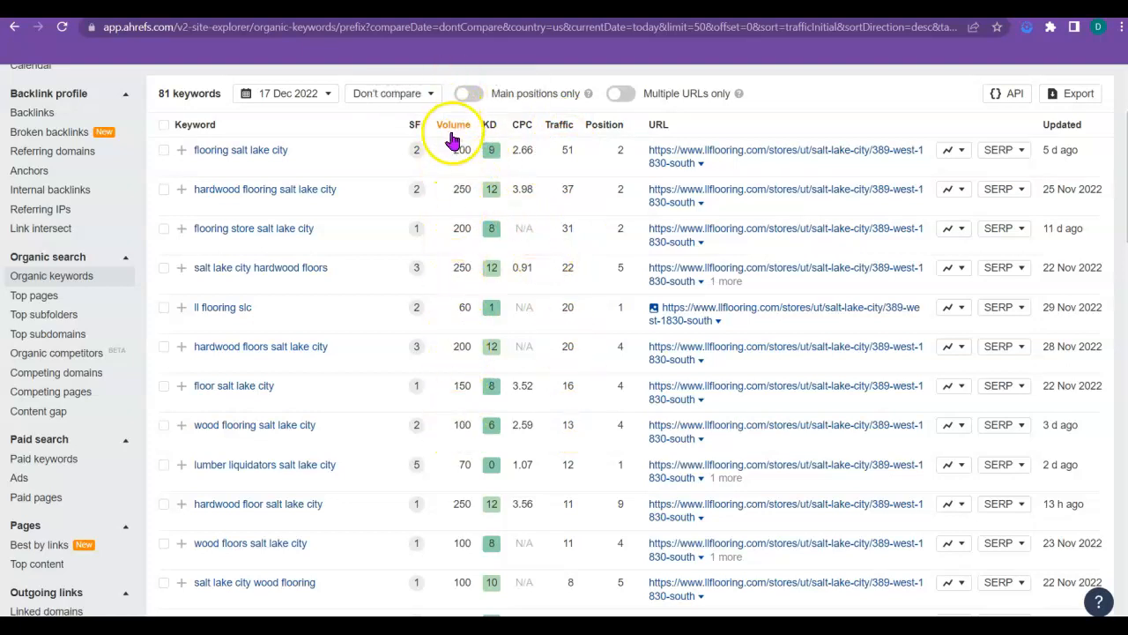
{"action": "left_click", "coordinate": [453, 123]}
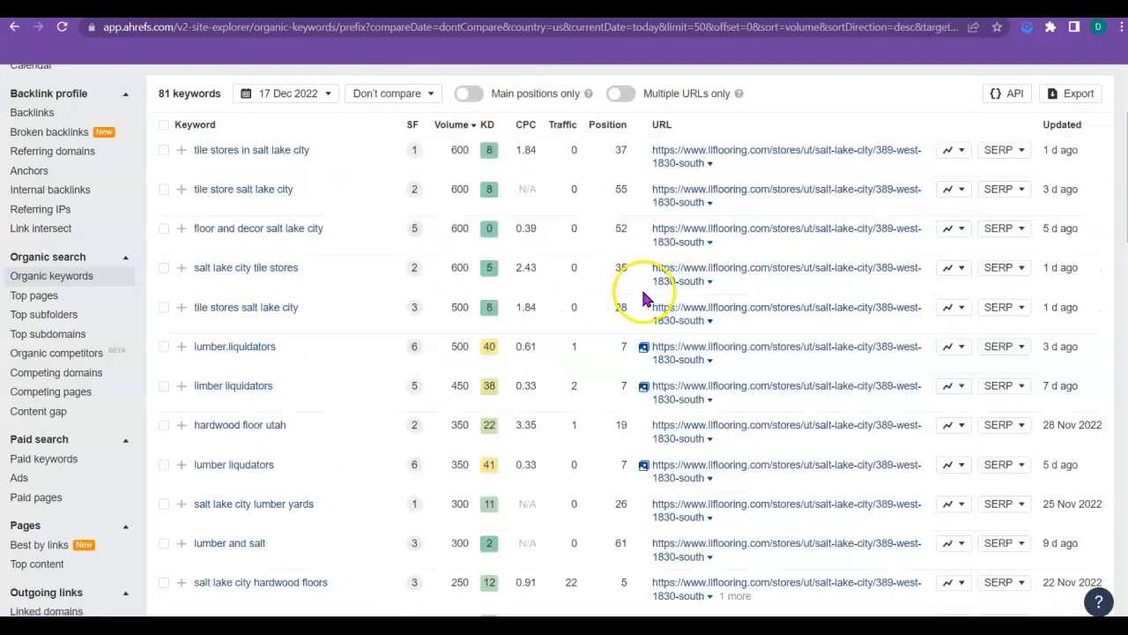
{"action": "mouse_move", "coordinate": [441, 378]}
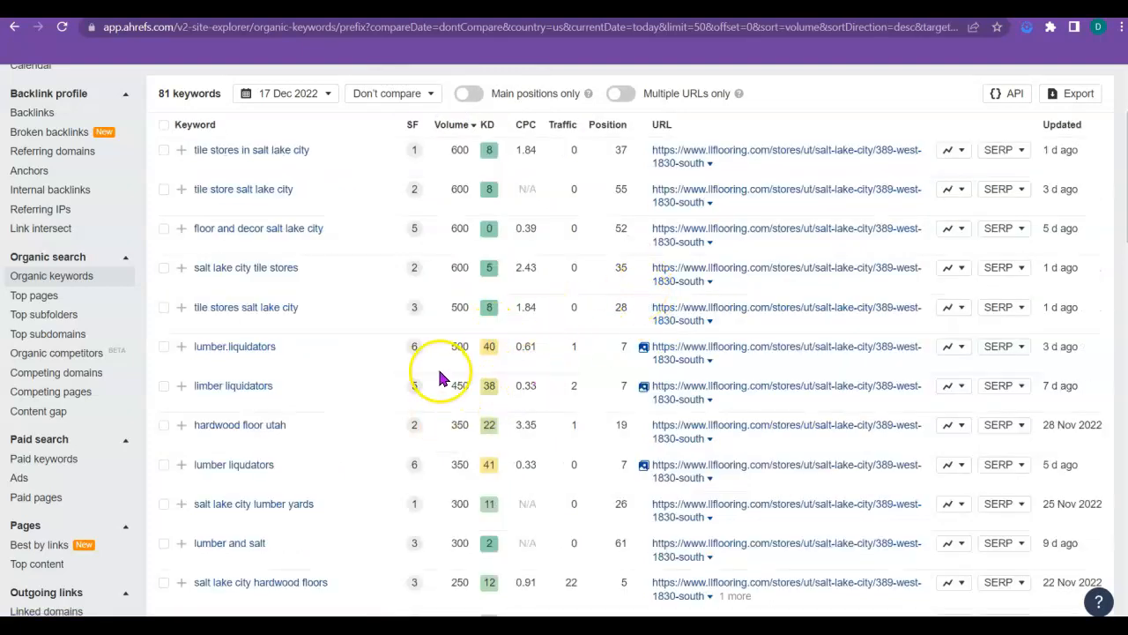
{"action": "mouse_move", "coordinate": [460, 229]}
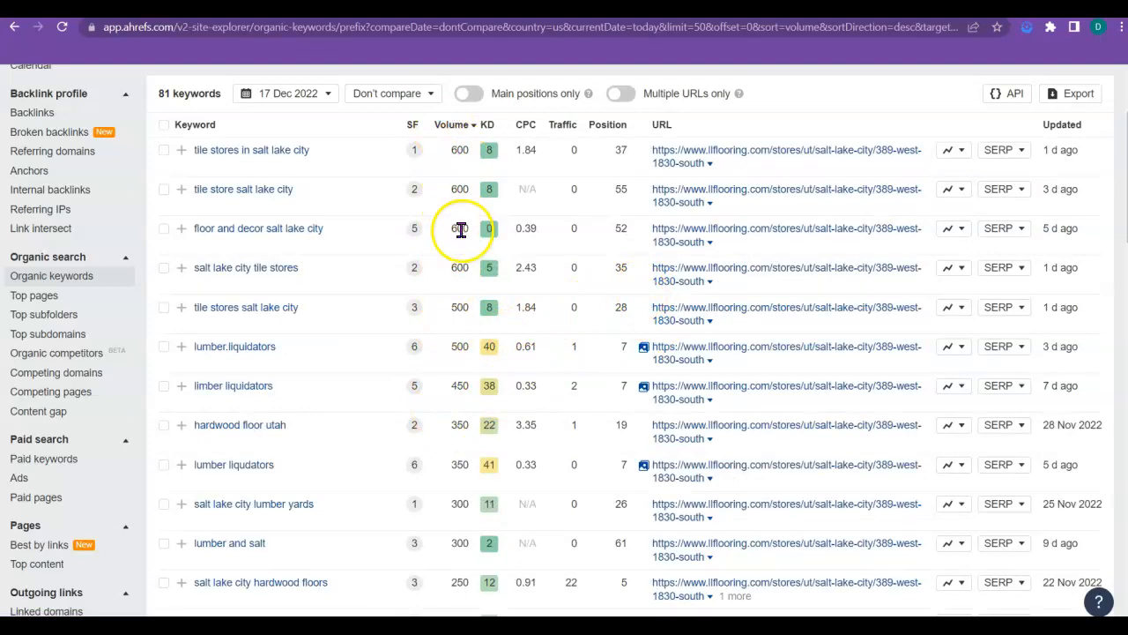
{"action": "scroll", "scroll_direction": "down", "scroll_amount": 3}
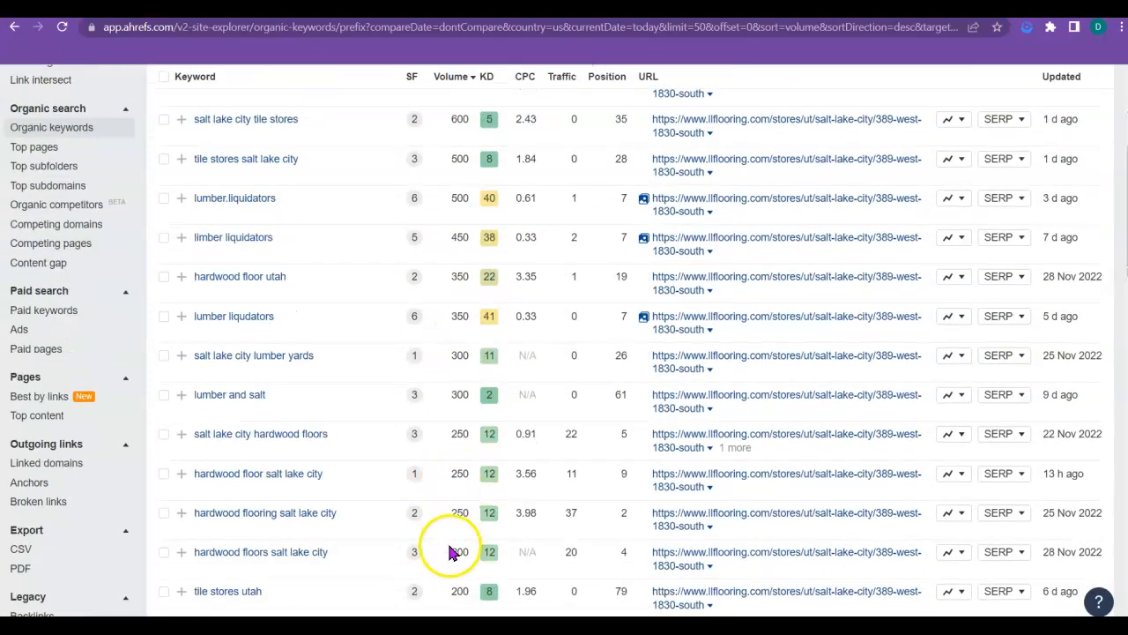
{"action": "scroll", "scroll_direction": "up", "scroll_amount": 3}
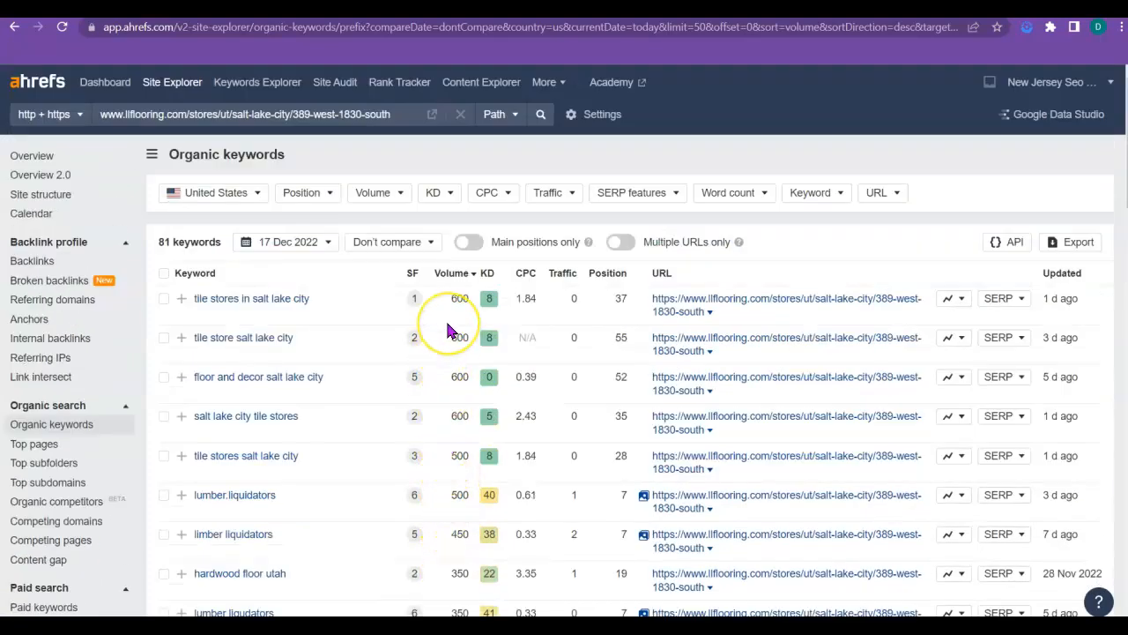
{"action": "mouse_move", "coordinate": [864, 94]}
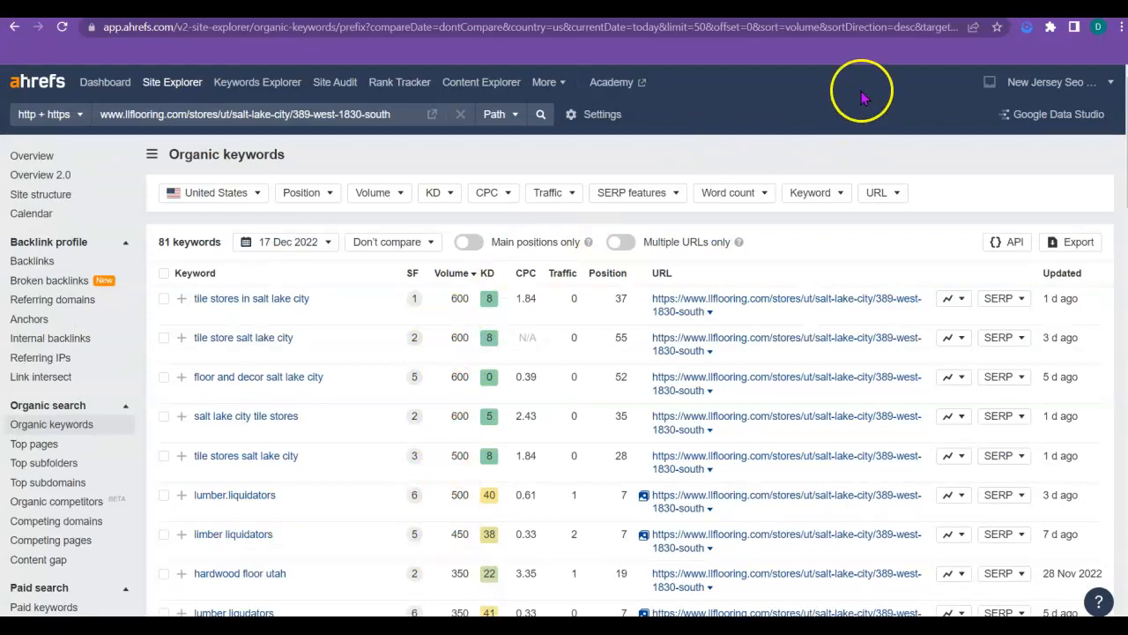
{"action": "mouse_move", "coordinate": [821, 104]}
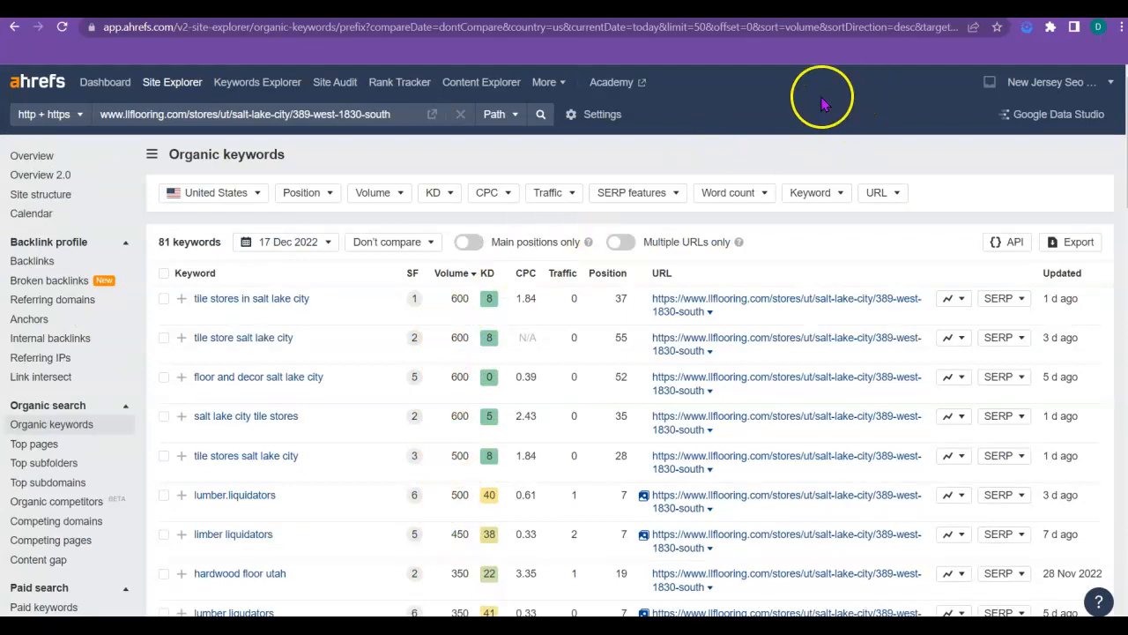